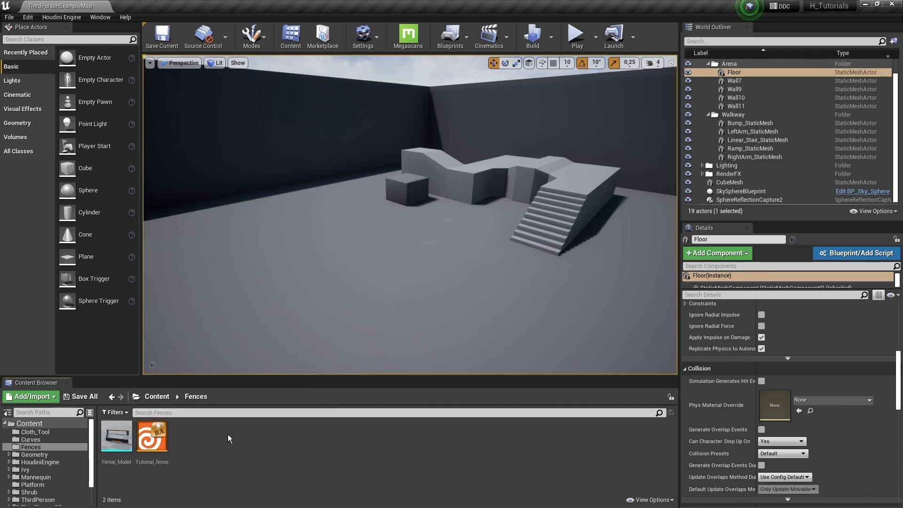
{"action": "mouse_move", "coordinate": [365, 418]}
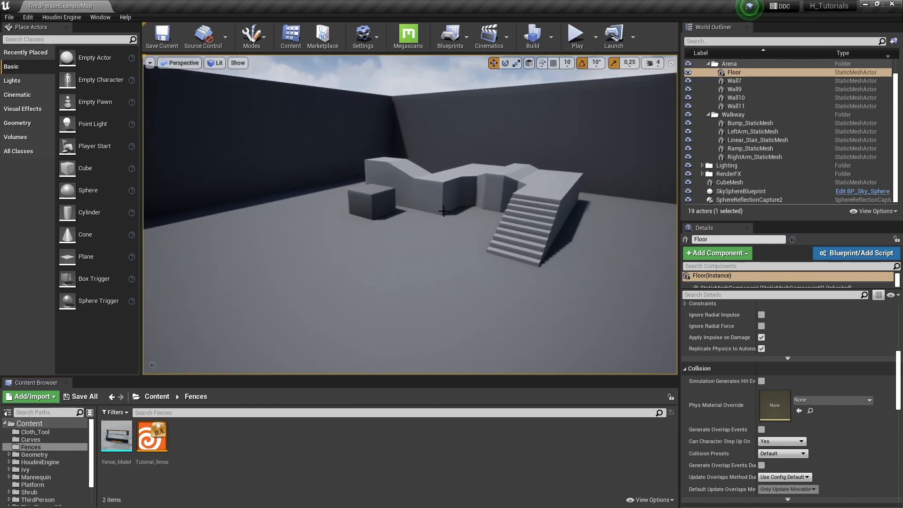
{"action": "mouse_move", "coordinate": [61, 16]}
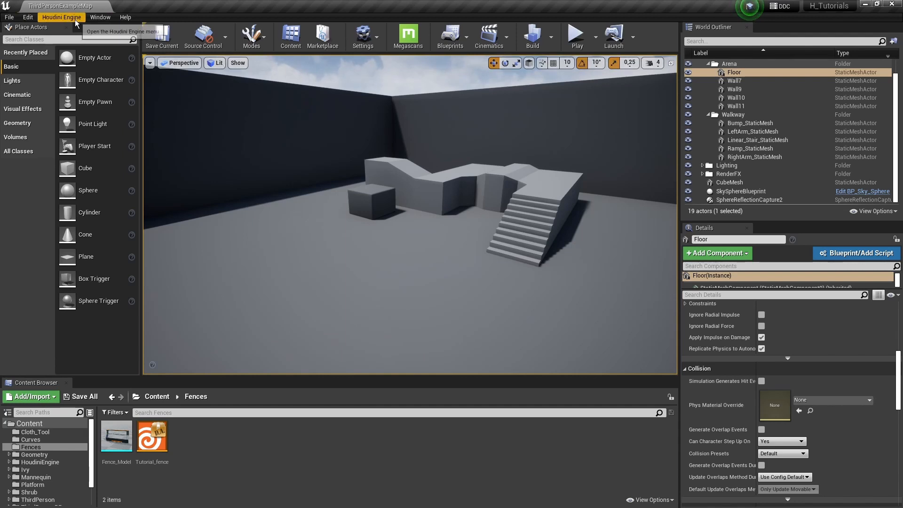
{"action": "mouse_move", "coordinate": [256, 321]}
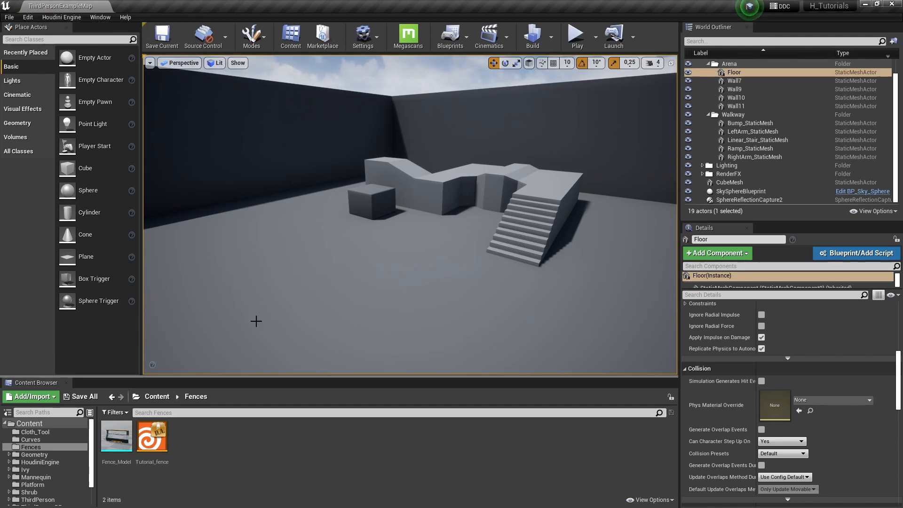
Drag Tutorial_fence from the Fences folder into the level in front of the stairs
{"action": "left_click_drag", "start_coordinate": [151, 435], "coordinate": [345, 282]}
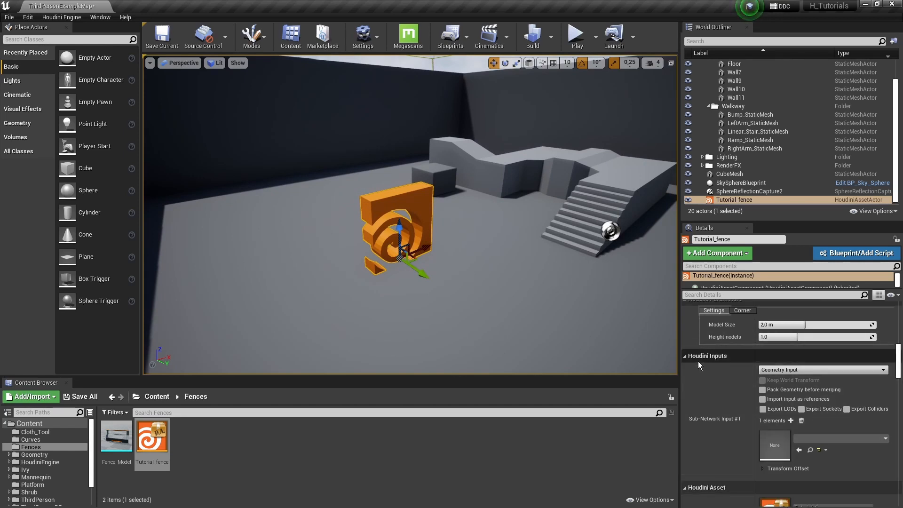
{"action": "mouse_move", "coordinate": [734, 371]}
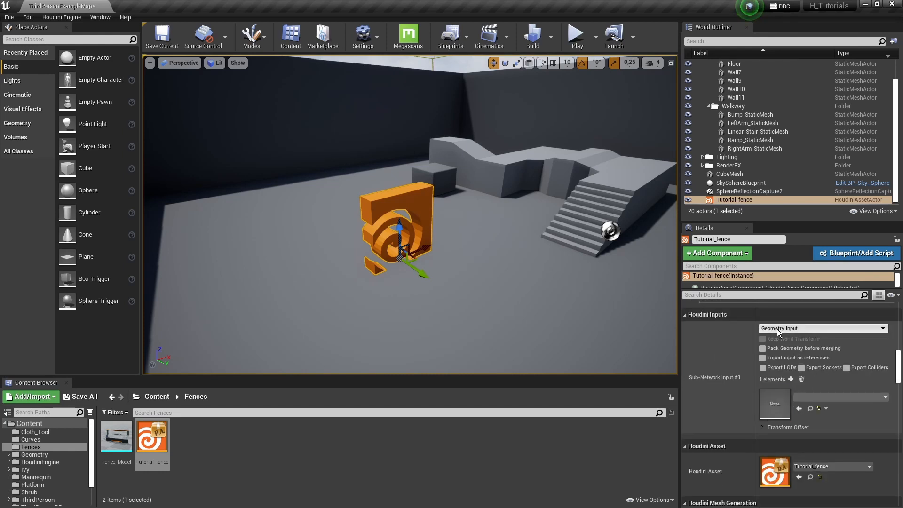
Switch the fence's Houdini input type from Geometry Input to Curve Input
{"action": "left_click", "coordinate": [823, 328]}
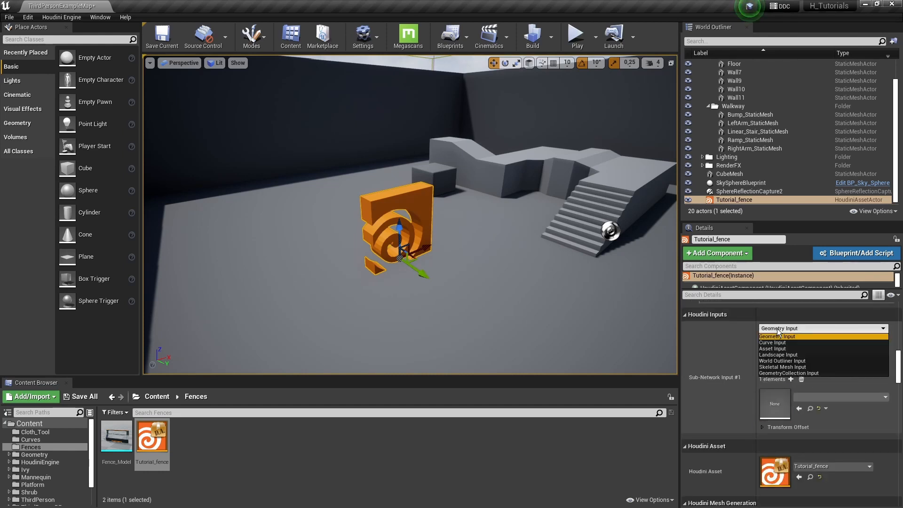
{"action": "mouse_move", "coordinate": [772, 342]}
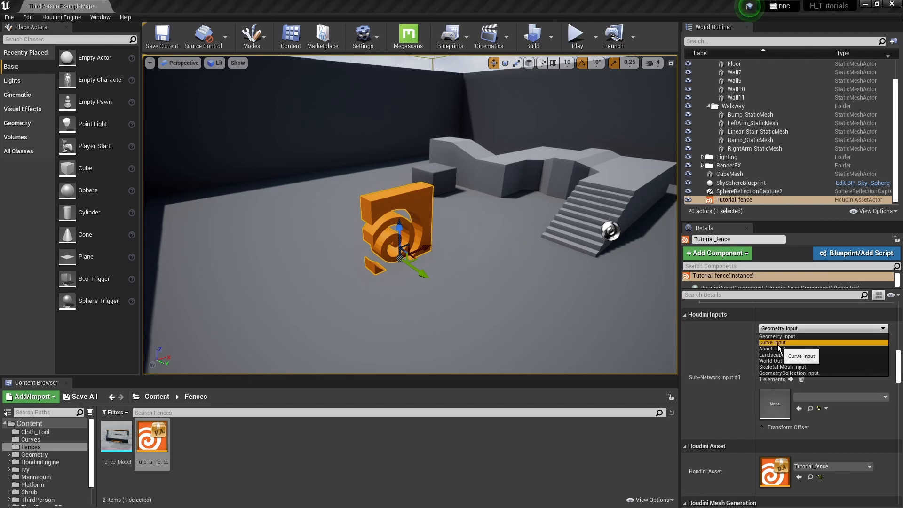
{"action": "left_click", "coordinate": [773, 343]}
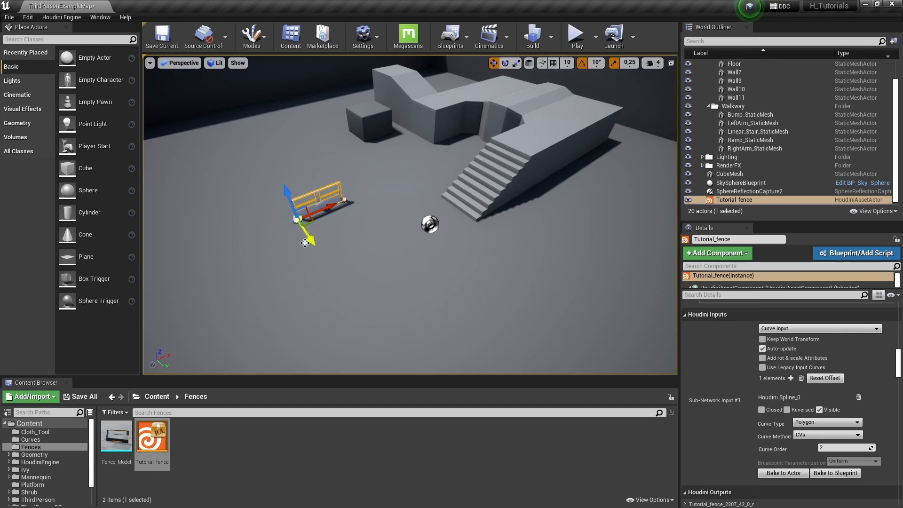
Move the Houdini spline points so the curve follows the walkway toward the stairs
{"action": "left_click_drag", "start_coordinate": [315, 198], "coordinate": [340, 231]}
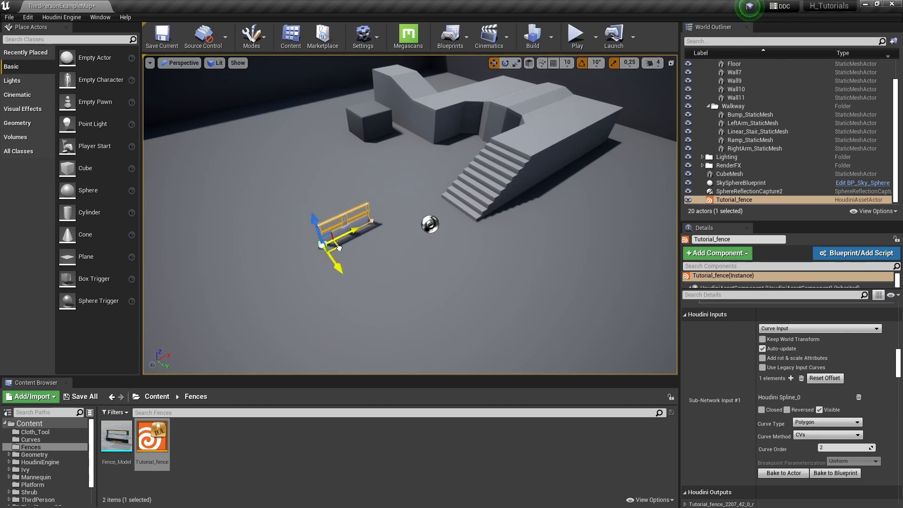
{"action": "left_click_drag", "start_coordinate": [339, 239], "coordinate": [429, 245]}
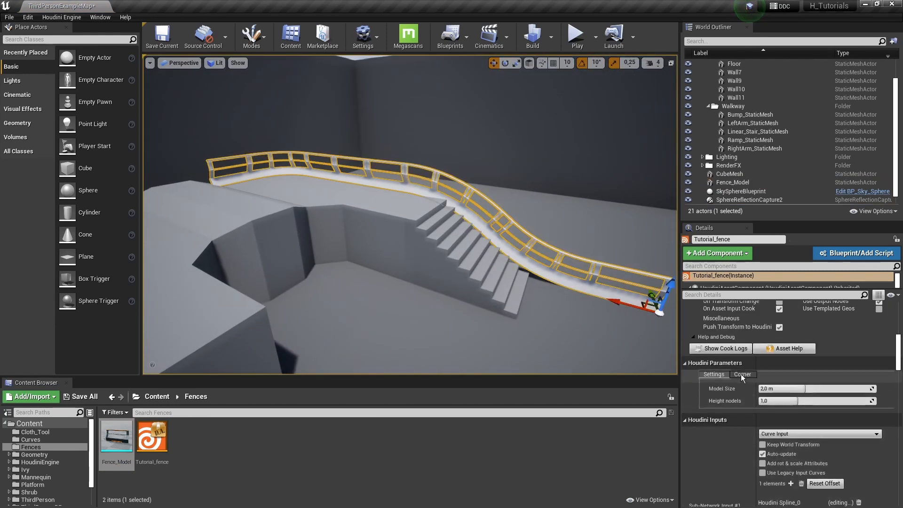
Show the fence's Corner parameters and bring up Content Browser actions for Fence_Model
{"action": "left_click", "coordinate": [743, 374]}
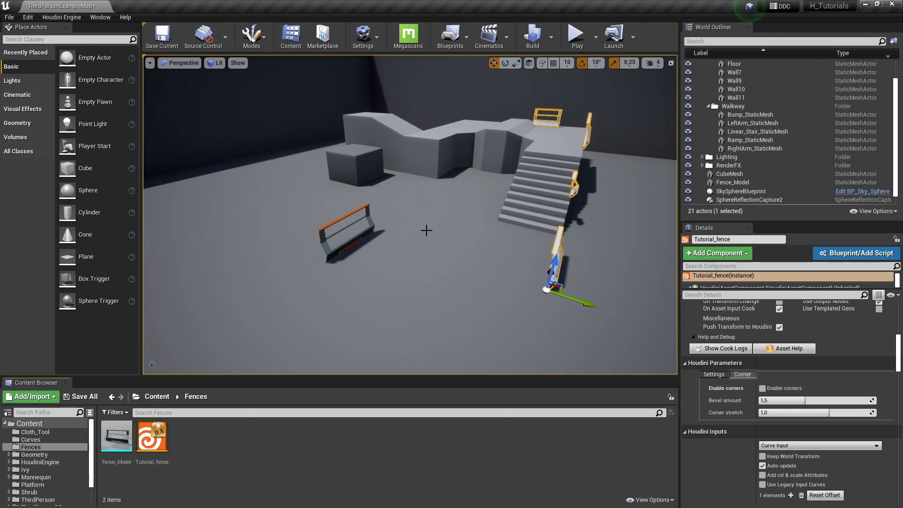
{"action": "mouse_move", "coordinate": [171, 373]}
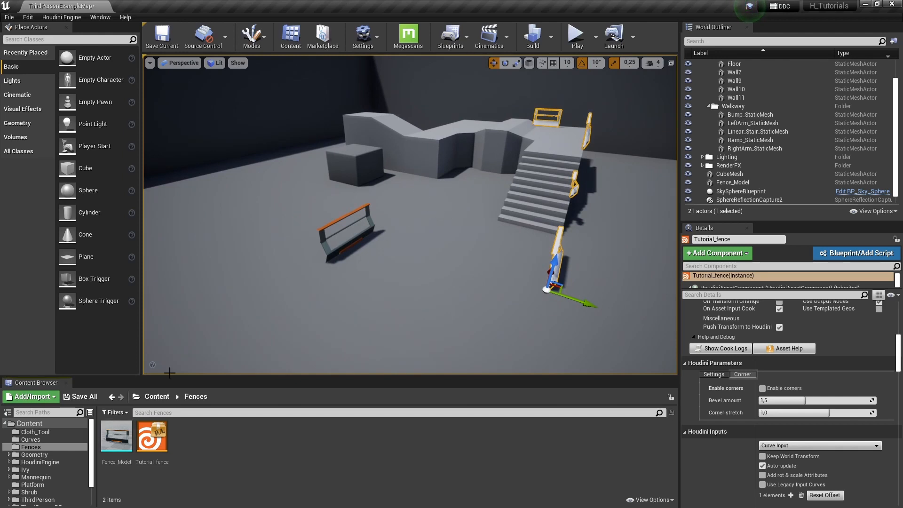
{"action": "mouse_move", "coordinate": [115, 435]}
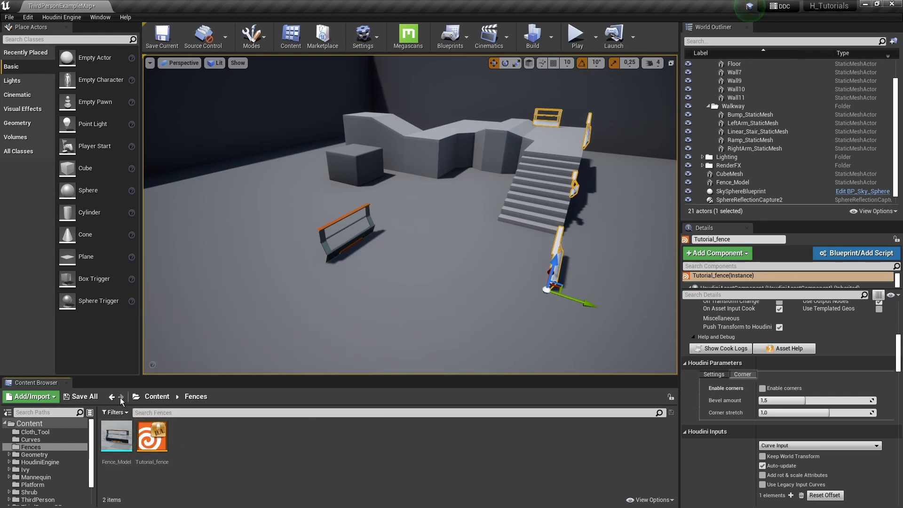
{"action": "right_click", "coordinate": [115, 436]}
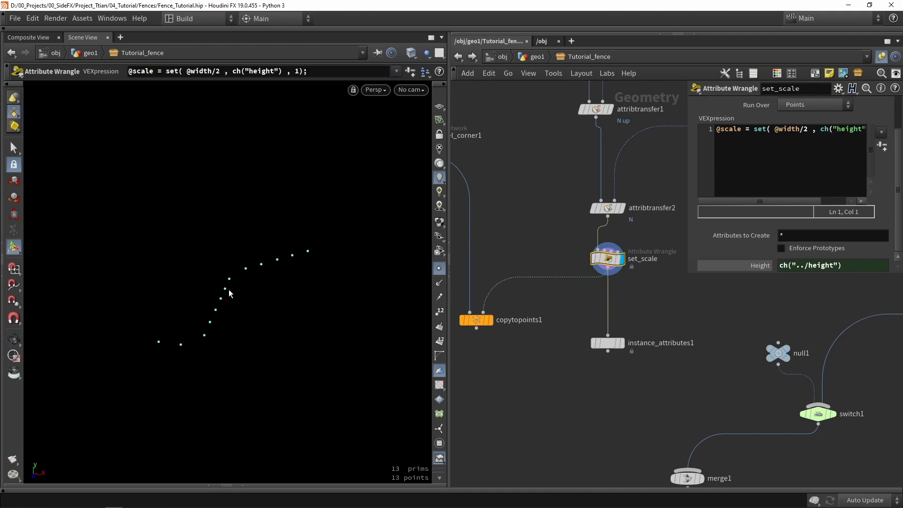
{"action": "mouse_move", "coordinate": [602, 379]}
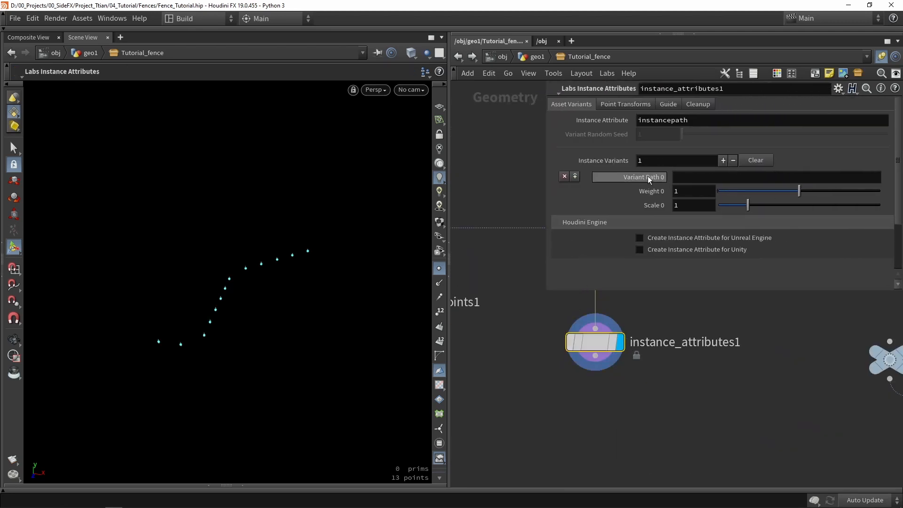
Set Variant Path 0 to StaticMesh'/Game/Fences/Fence_Model.Fence_Model' and enable Create Instance Attribute for Unreal
{"action": "left_click", "coordinate": [774, 177]}
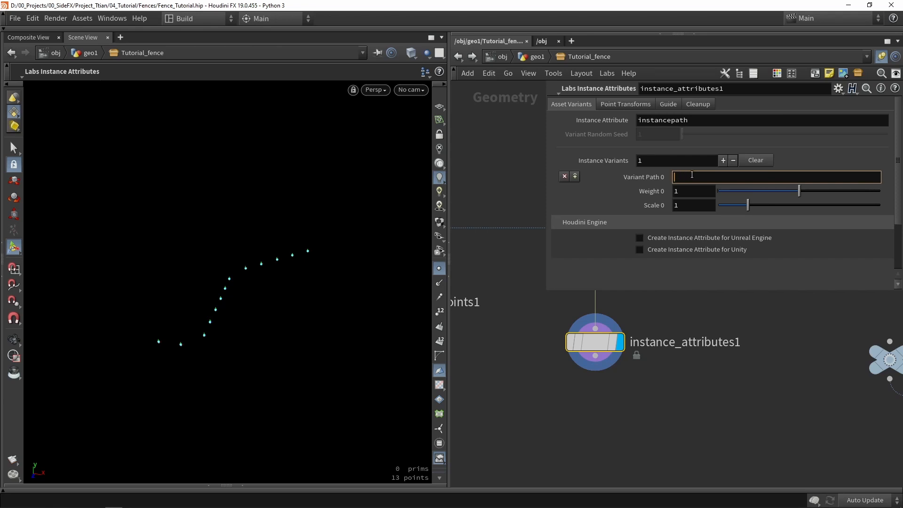
{"action": "type", "text": "StaticMesh'/Game/Fences/Fence_Model.Fence_Model'"}
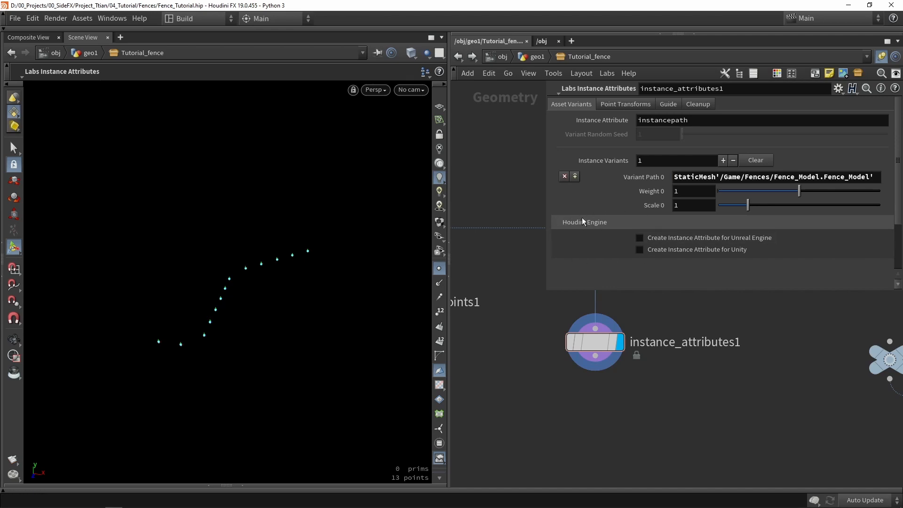
{"action": "left_click", "coordinate": [638, 237]}
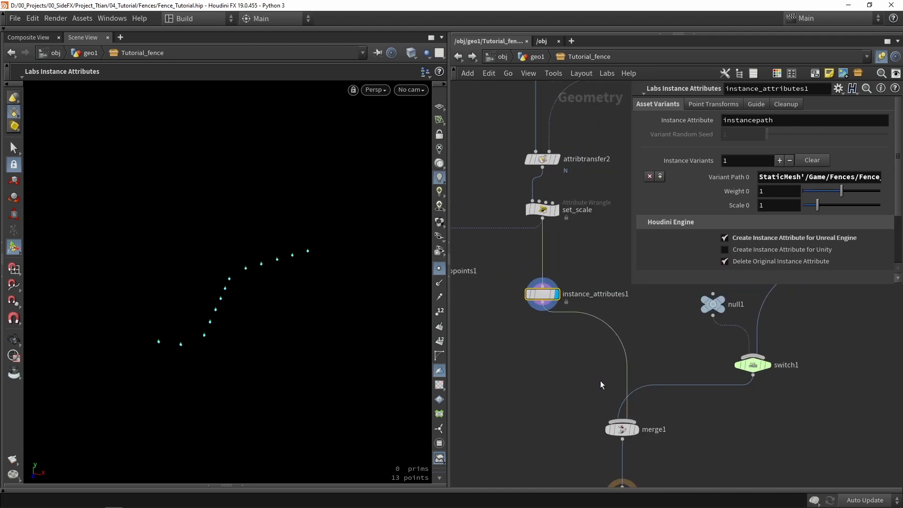
{"action": "mouse_move", "coordinate": [572, 355]}
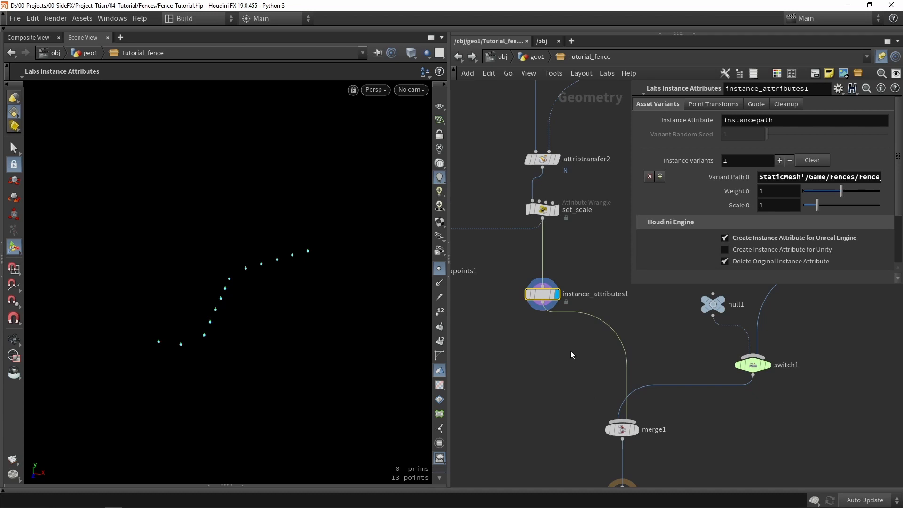
{"action": "mouse_move", "coordinate": [577, 363]}
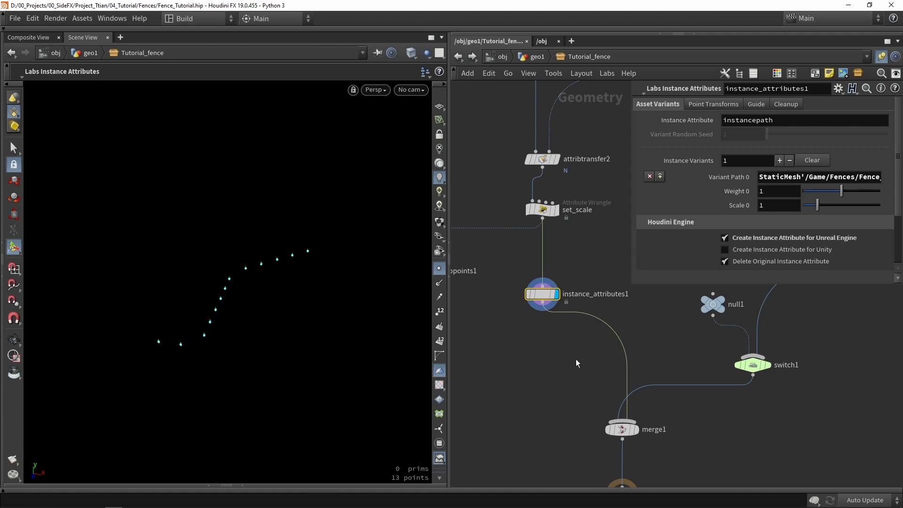
{"action": "mouse_move", "coordinate": [583, 353]}
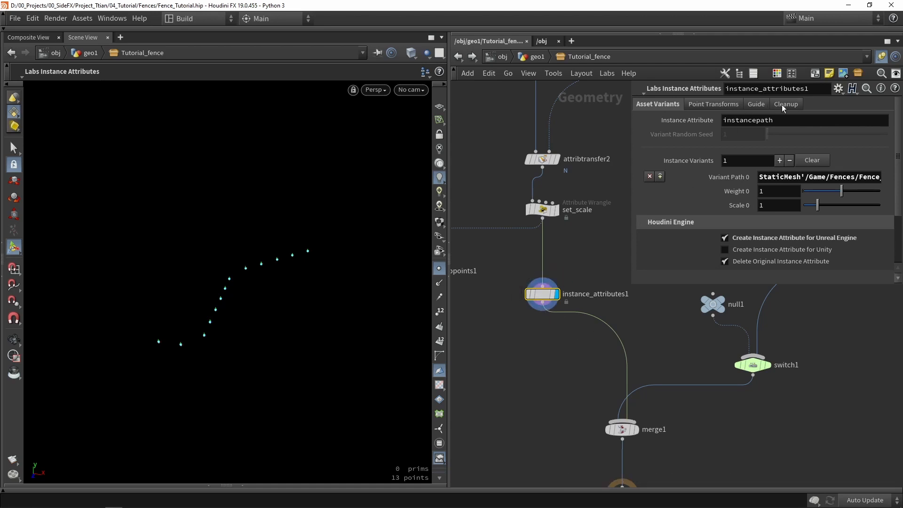
Enlarge the instance guides to about 1.14 and inspect them in the viewport
{"action": "left_click", "coordinate": [755, 104]}
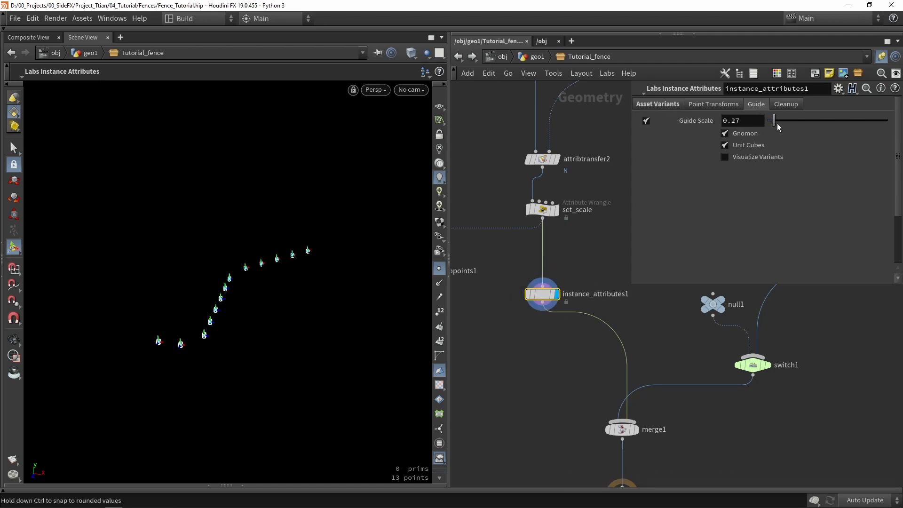
{"action": "left_click_drag", "start_coordinate": [773, 120], "coordinate": [795, 119]}
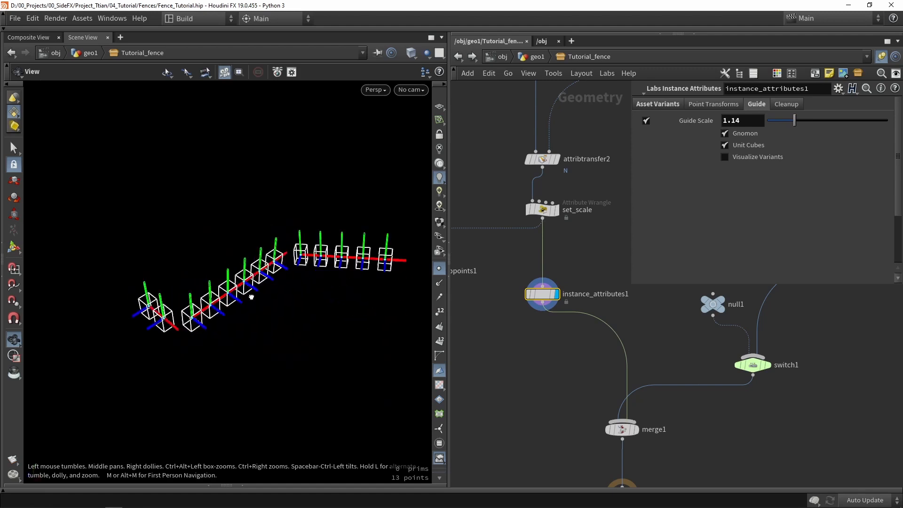
{"action": "left_click_drag", "start_coordinate": [251, 296], "coordinate": [345, 290]}
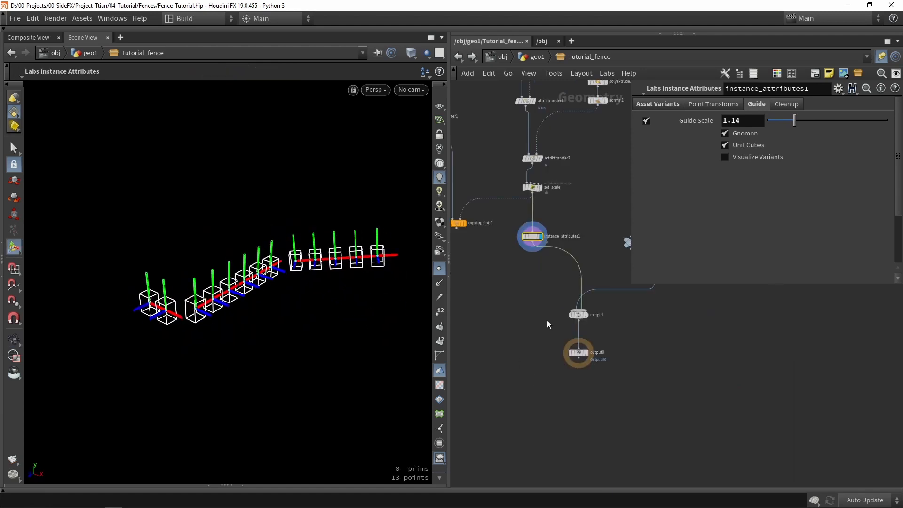
{"action": "mouse_move", "coordinate": [530, 293]}
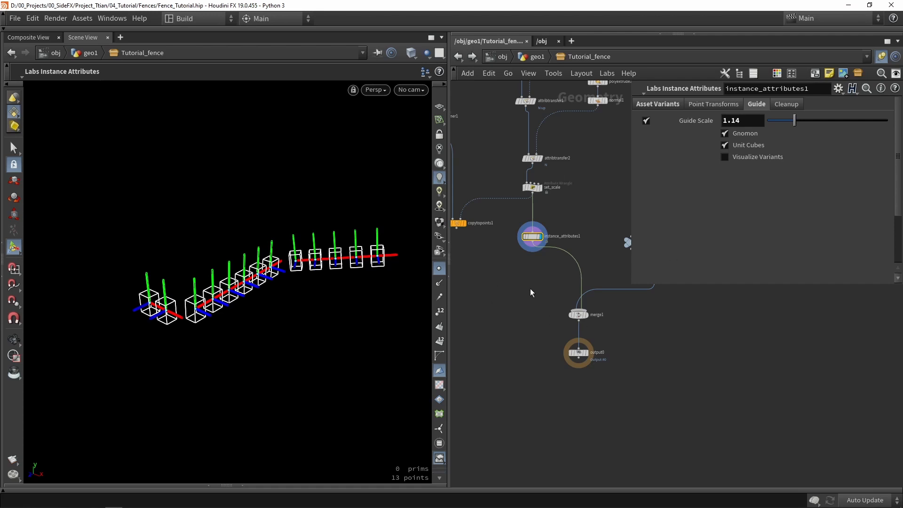
Save the Tutorial_fence digital asset via Assets > Save Asset
{"action": "left_click", "coordinate": [82, 17]}
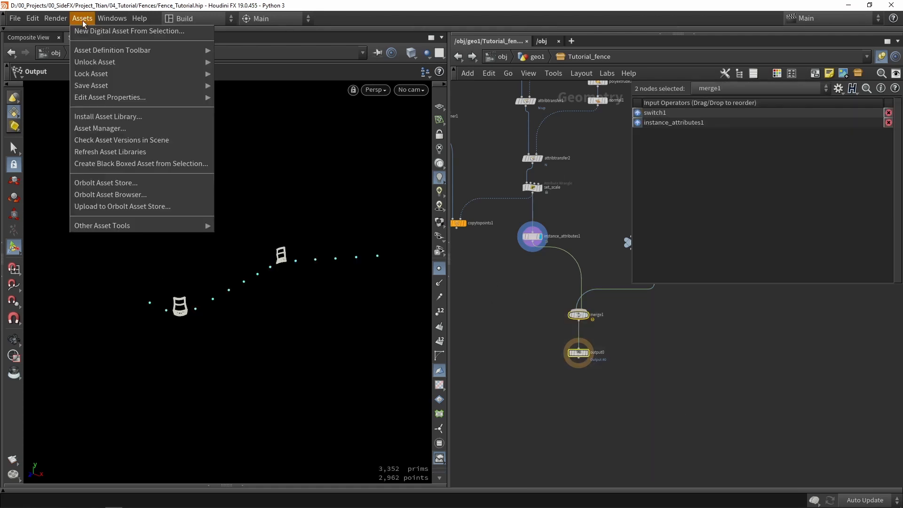
{"action": "left_click", "coordinate": [92, 86]}
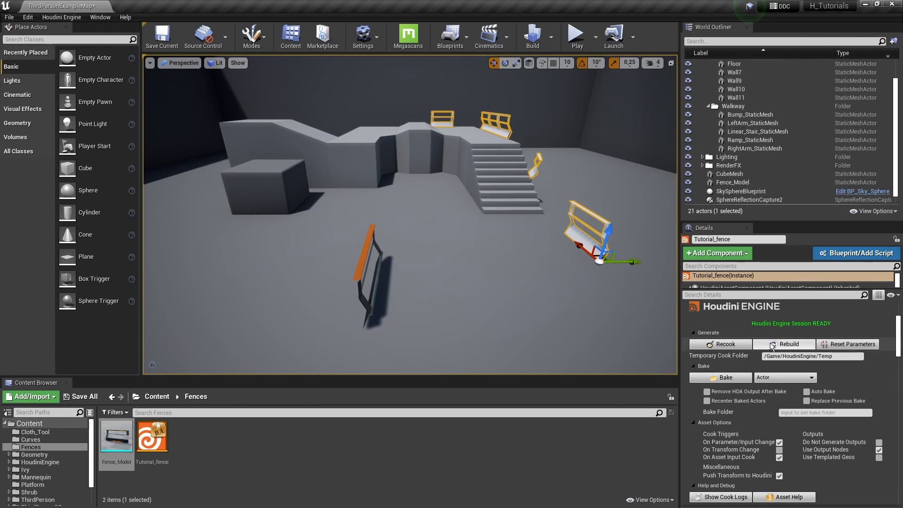
Rebuild the Tutorial_fence actor so it loads the updated Houdini asset with instanced Fence_Model pieces
{"action": "left_click", "coordinate": [785, 344]}
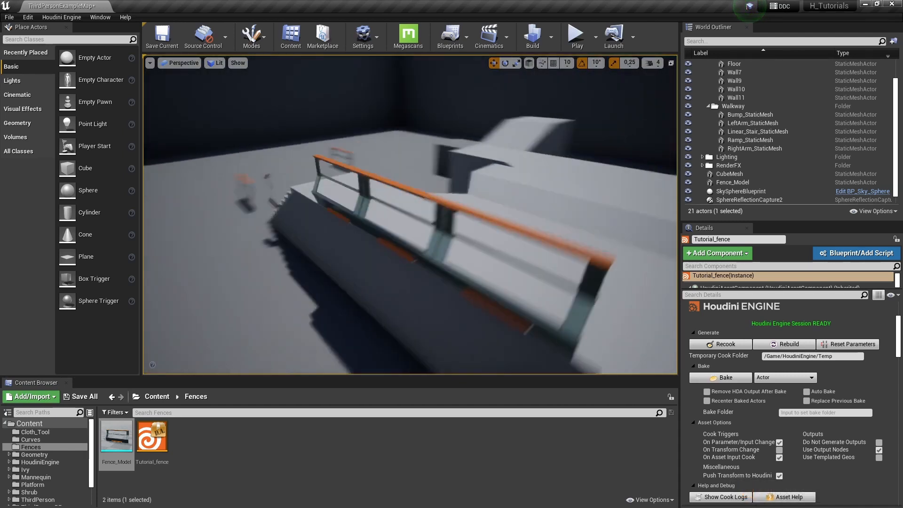
{"action": "left_click", "coordinate": [733, 182]}
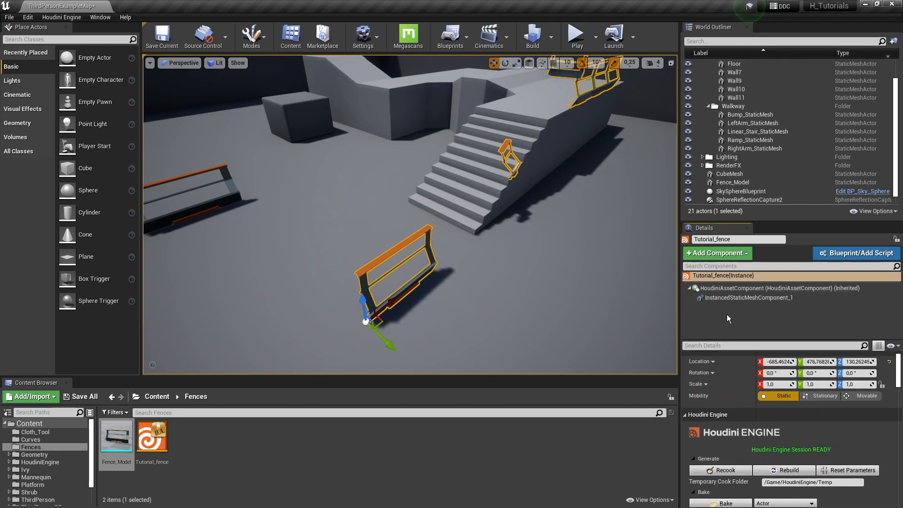
{"action": "left_click", "coordinate": [746, 298]}
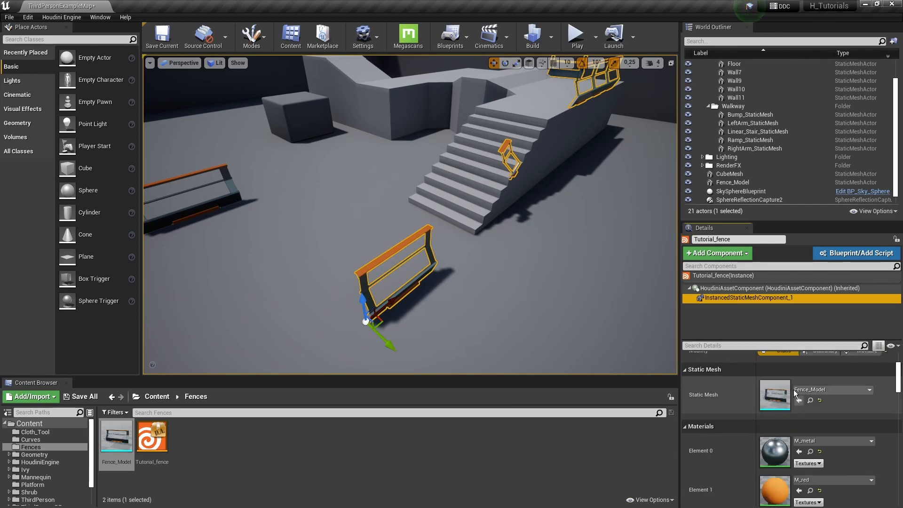
{"action": "left_click", "coordinate": [116, 439]}
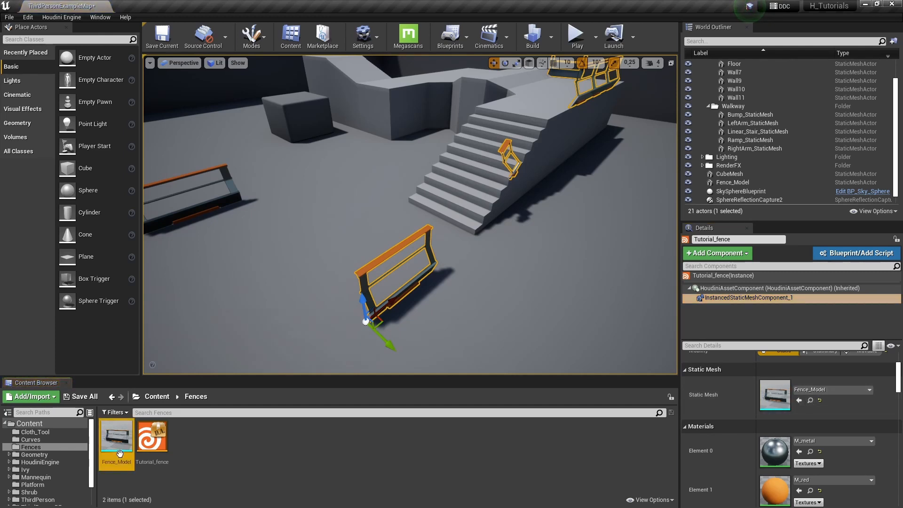
{"action": "mouse_move", "coordinate": [783, 393]}
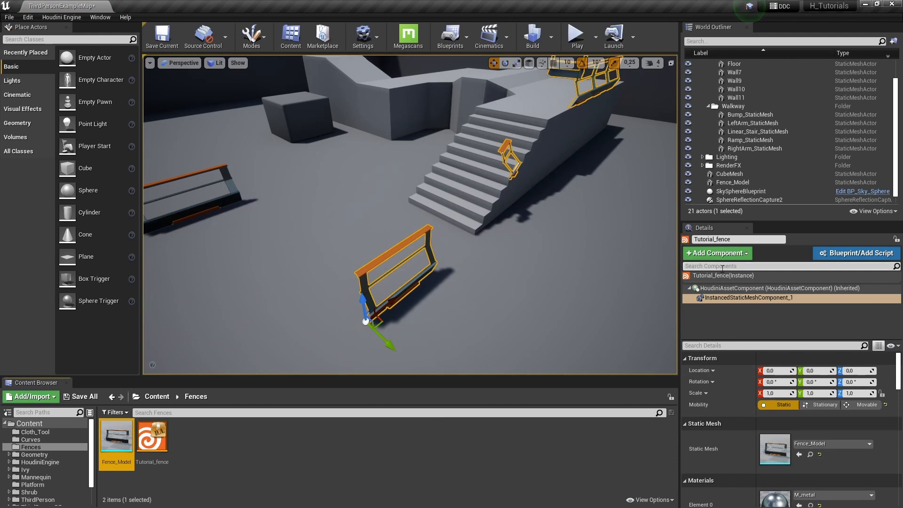
{"action": "left_click", "coordinate": [778, 288]}
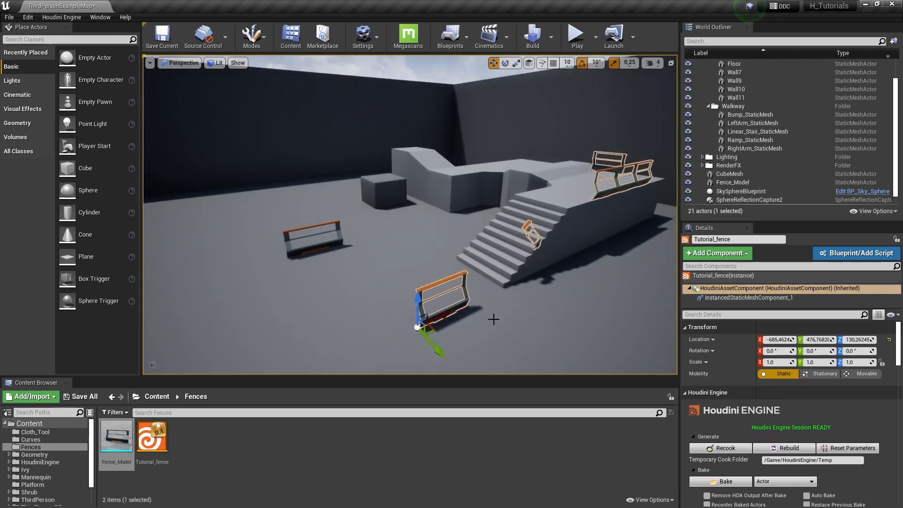
{"action": "scroll", "scroll_direction": "down", "scroll_amount": 3}
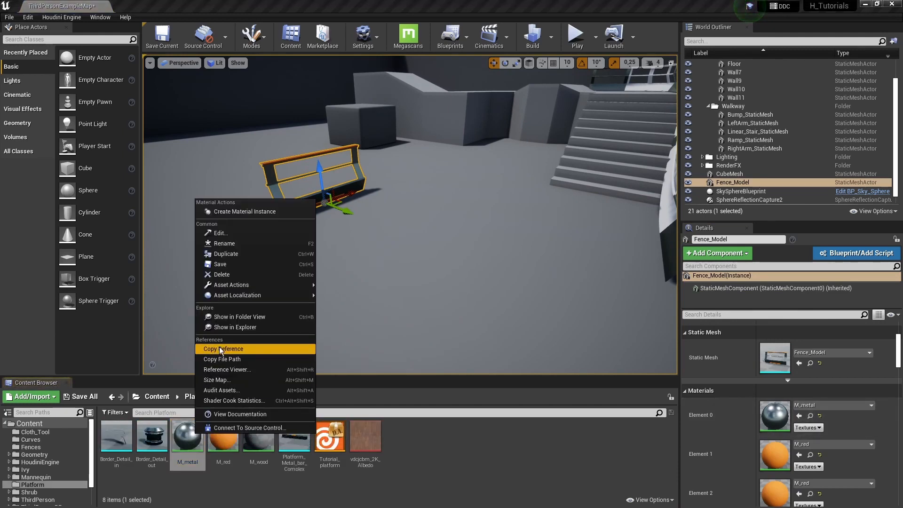
Copy the reference path of the M_metal material in the Platform folder
{"action": "left_click", "coordinate": [224, 349]}
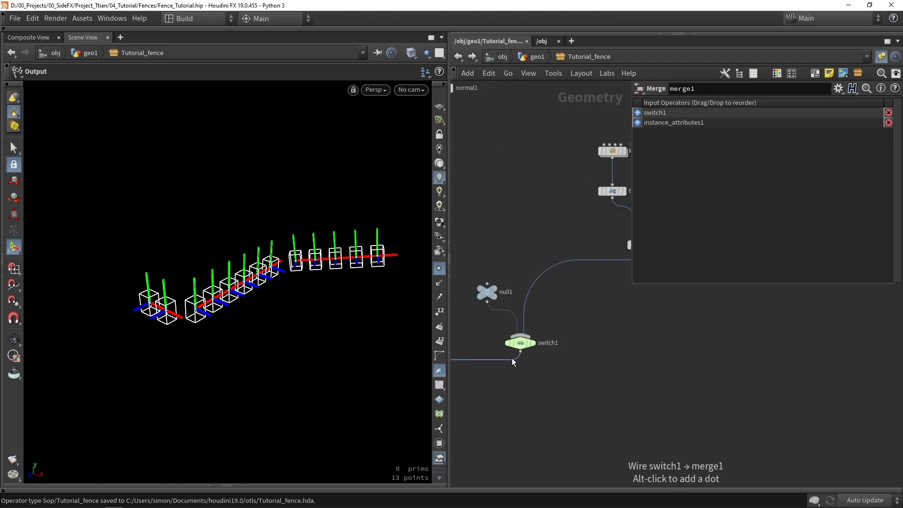
Add an unreal_material primitive string attribute after transform1 set to /Game/Platform/M_metal.M_metal
{"action": "double_click", "coordinate": [520, 343]}
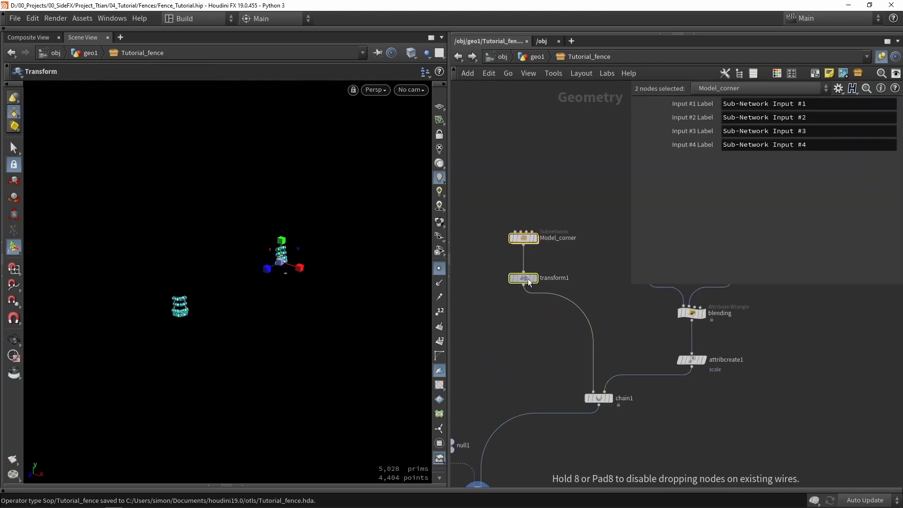
{"action": "left_click", "coordinate": [523, 278]}
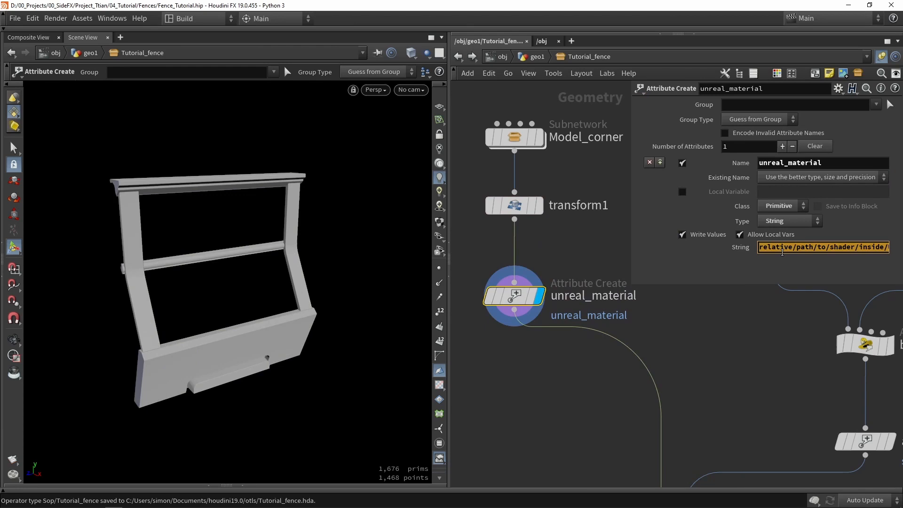
{"action": "type", "text": "/Game/Platform/M_metal.M_metal'"}
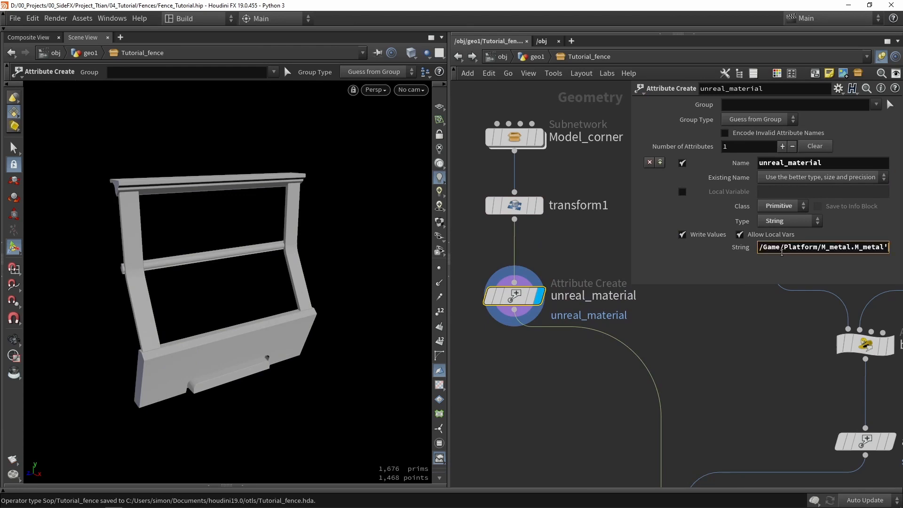
{"action": "double_click", "coordinate": [817, 246]}
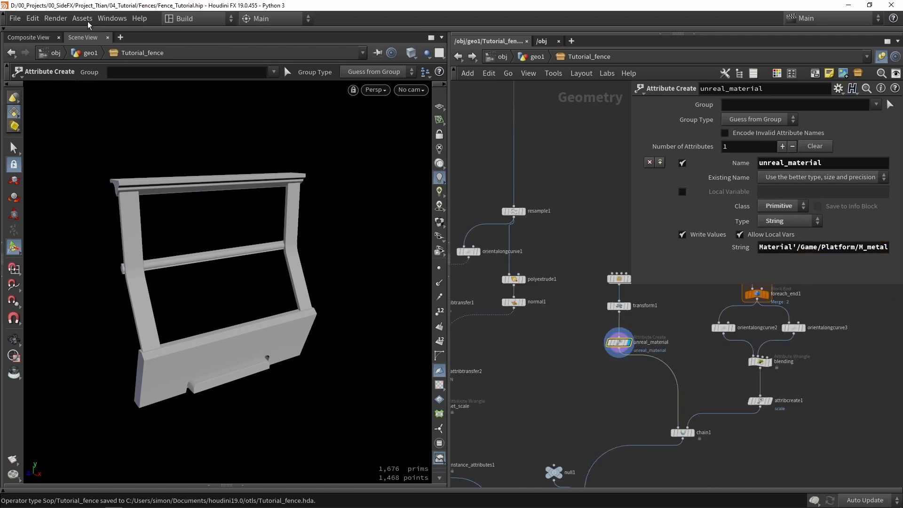
{"action": "mouse_move", "coordinate": [586, 402]}
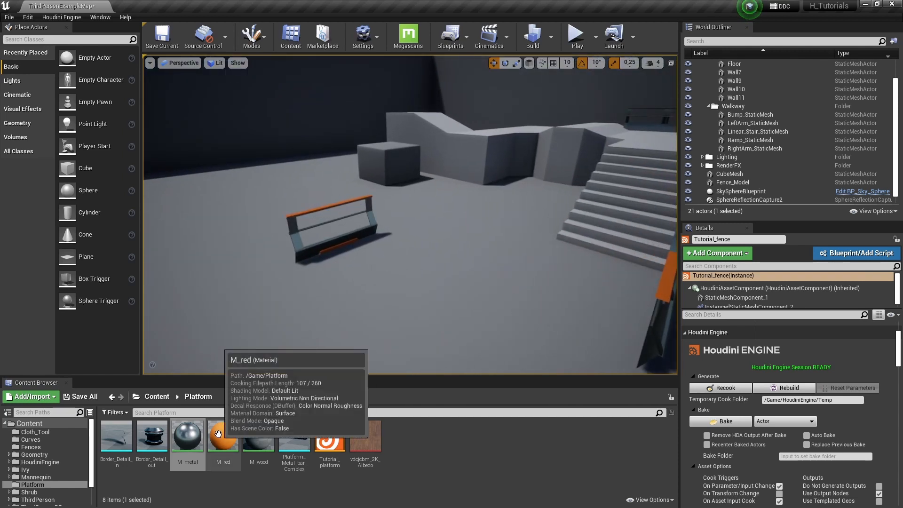
Bring up the actions for the M_red material to copy its reference
{"action": "right_click", "coordinate": [223, 435]}
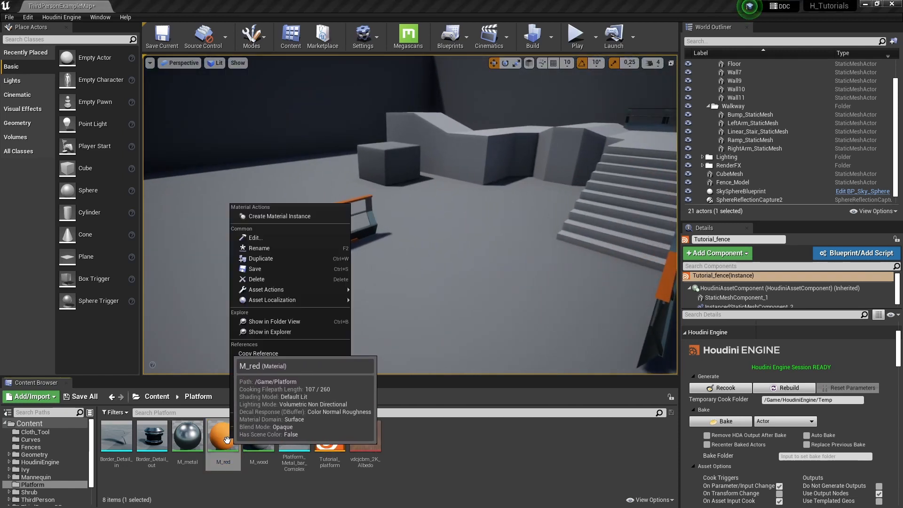
{"action": "mouse_move", "coordinate": [259, 353]}
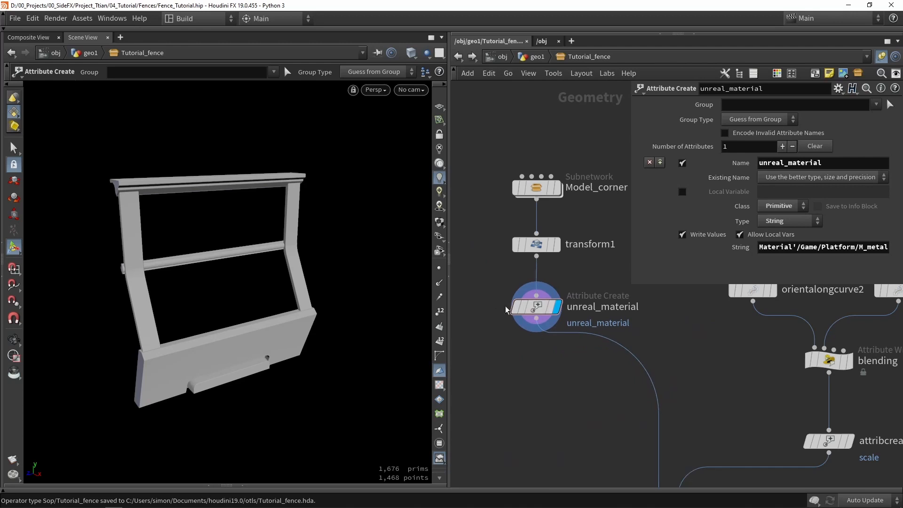
{"action": "mouse_move", "coordinate": [550, 344]}
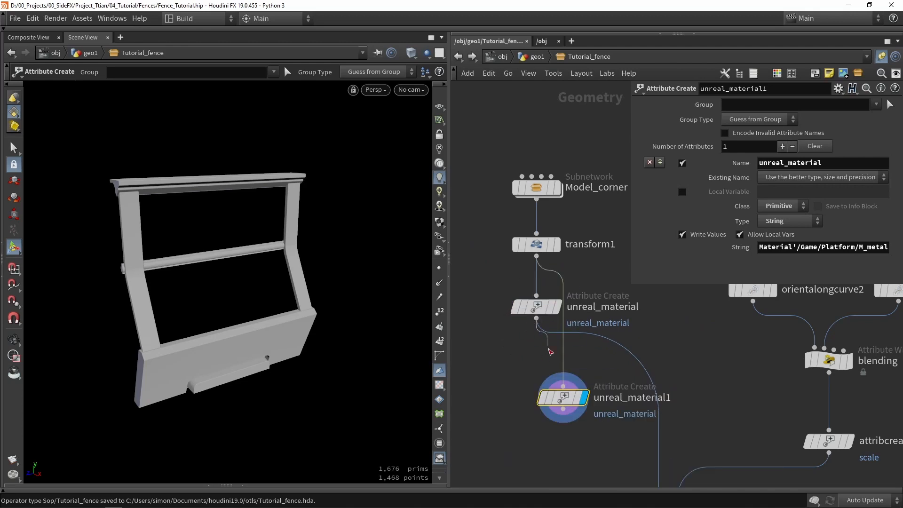
Duplicate the unreal_material node into set_metal and set_orange, and select the orange one's path for replacement
{"action": "left_click_drag", "start_coordinate": [563, 397], "coordinate": [535, 401]}
{"action": "type", "text": "set_metal"}
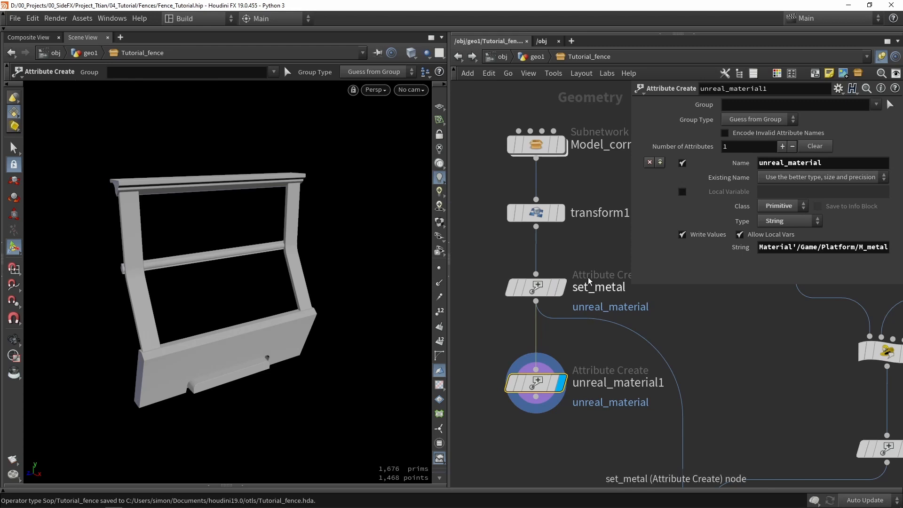
{"action": "mouse_move", "coordinate": [596, 291]}
{"action": "type", "text": "set"}
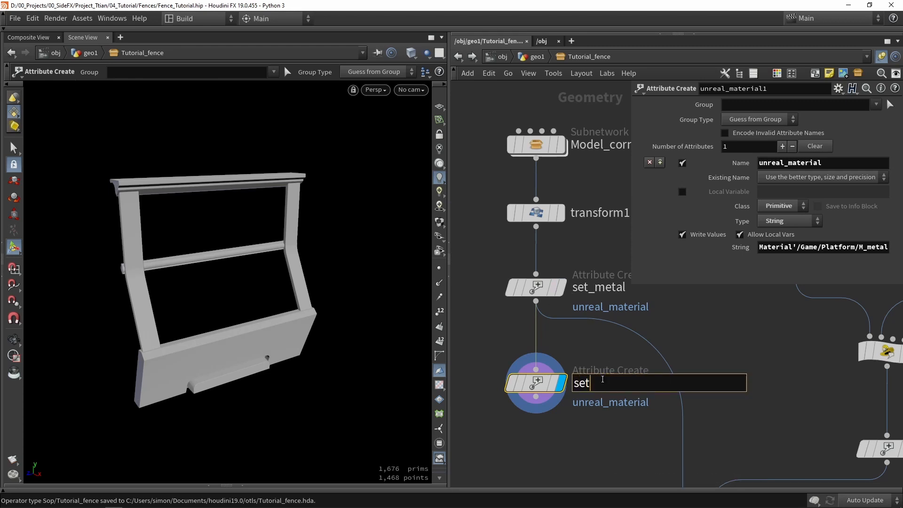
{"action": "type", "text": "_"}
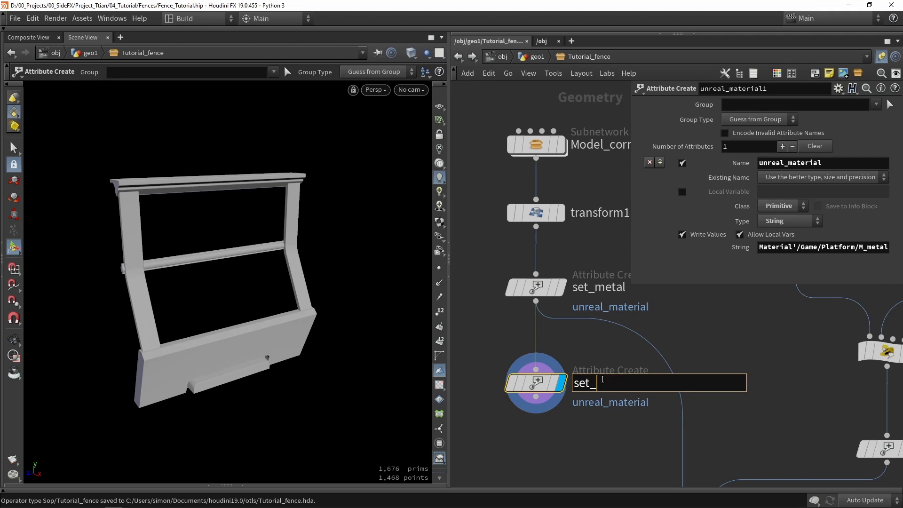
{"action": "type", "text": "orang"}
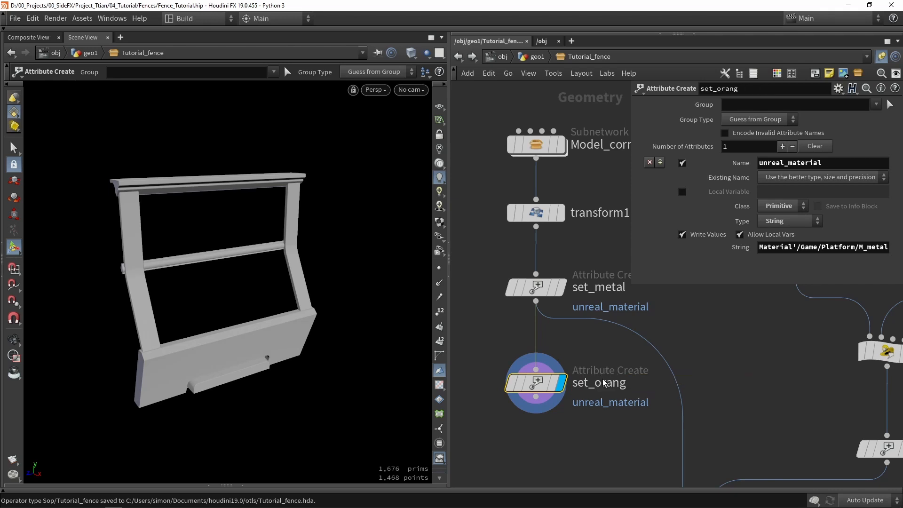
{"action": "double_click", "coordinate": [599, 382]}
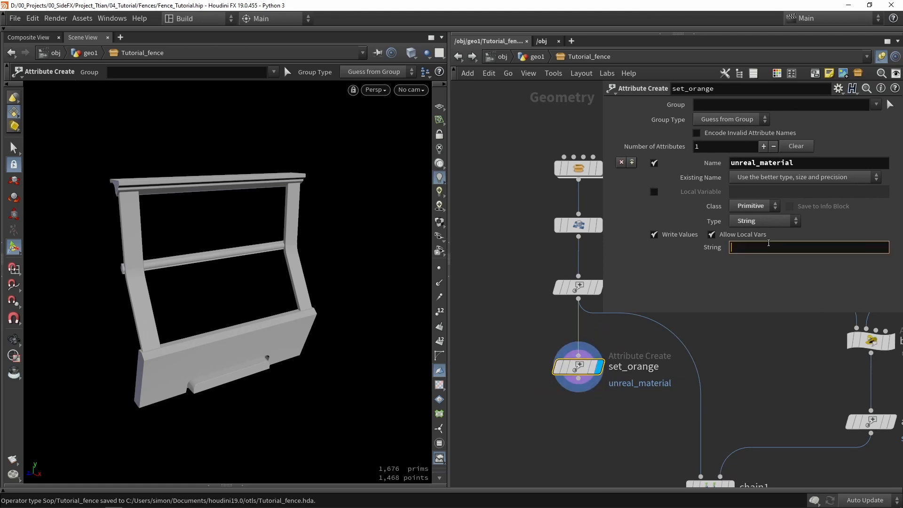
Set set_orange's unreal_material string to Material'/Game/Platform/M_red.M_red', save, and return to the level
{"action": "type", "text": "Material'/Game/Platform/M_red.M_red'"}
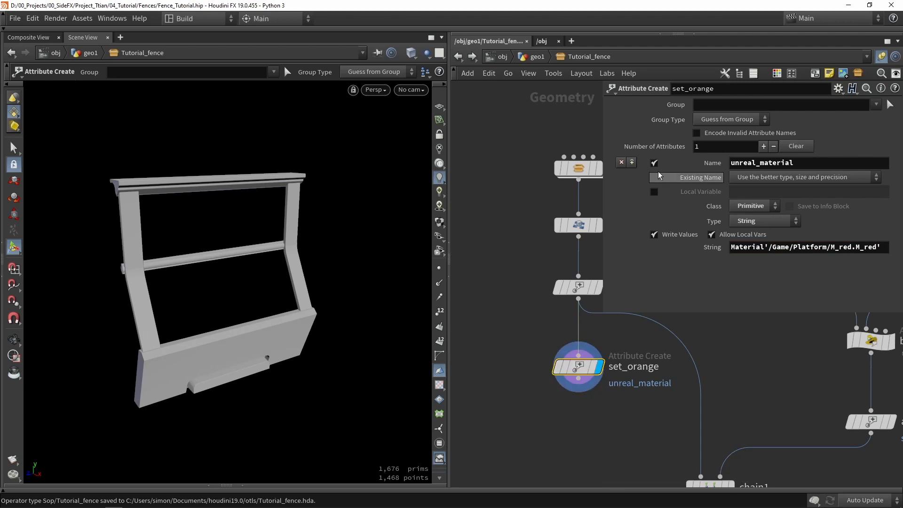
{"action": "left_click", "coordinate": [782, 105]}
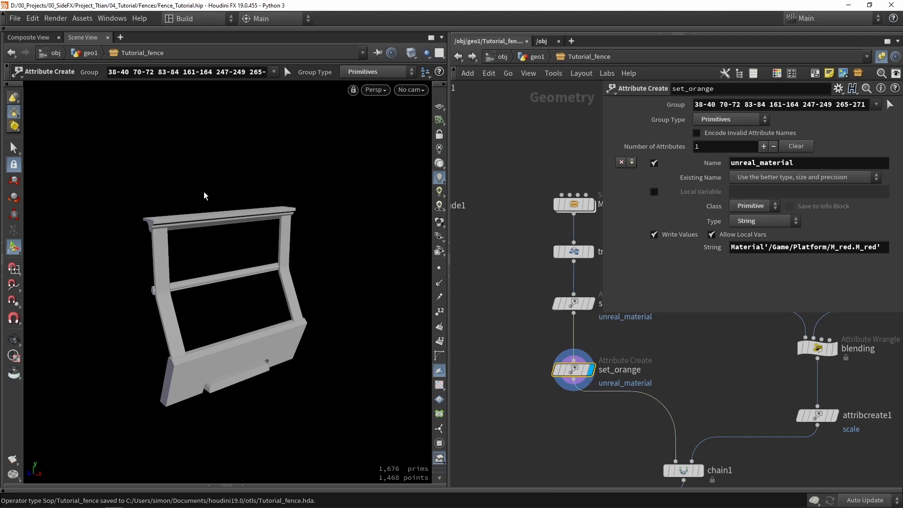
{"action": "left_click", "coordinate": [82, 18]}
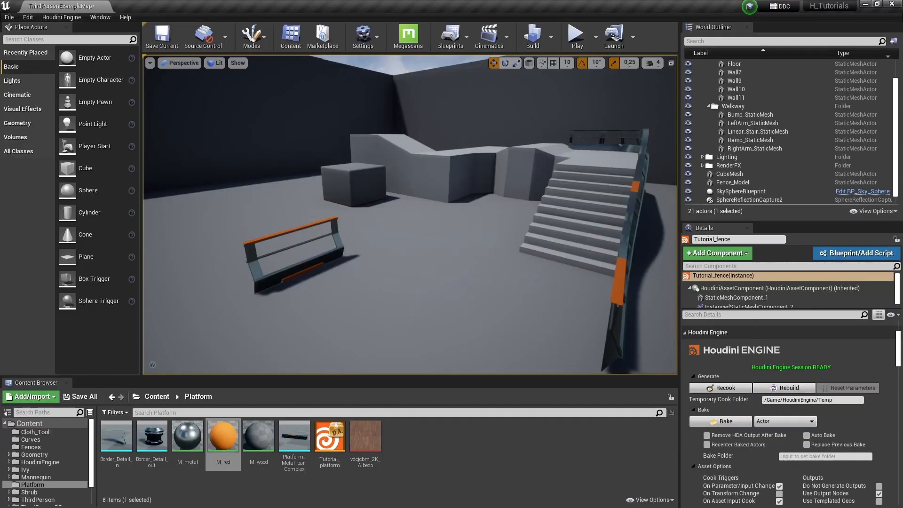
Recook the Tutorial_fence asset so the stair rails show metal and orange
{"action": "left_click", "coordinate": [721, 386]}
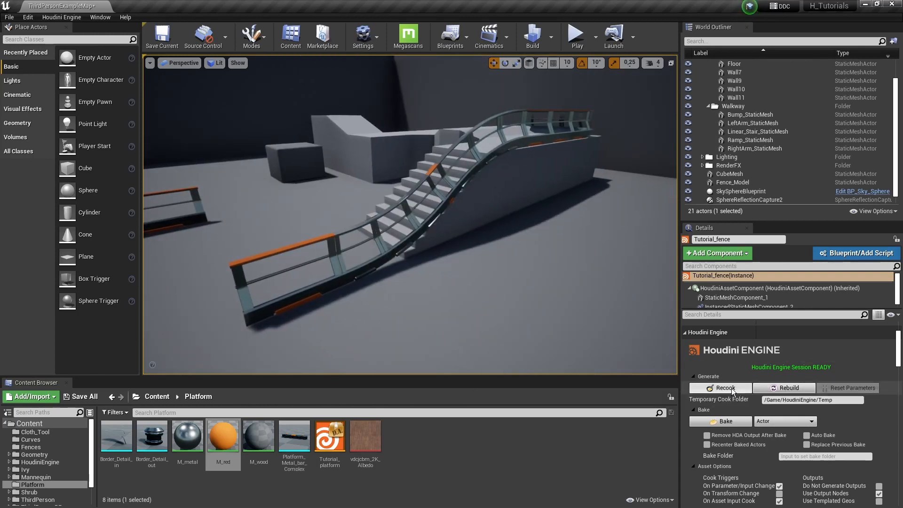
{"action": "left_click", "coordinate": [721, 387]}
{"action": "type", "text": "nor"}
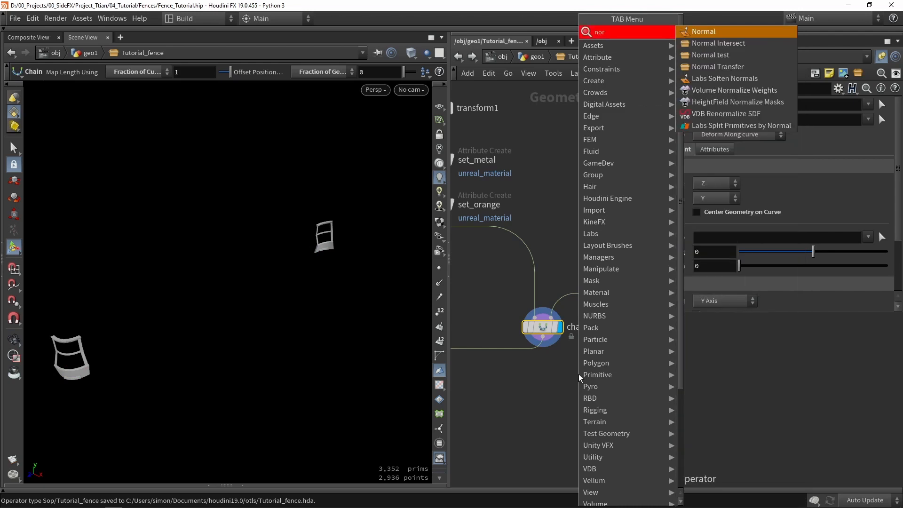
Add a Normal SOP below chain1 with Cusp Angle 30, weighted By Face Area
{"action": "left_click", "coordinate": [702, 31]}
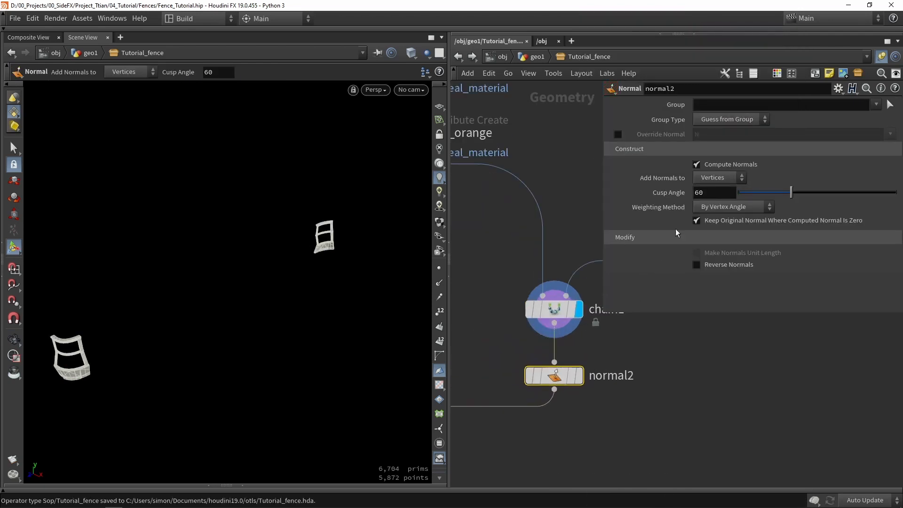
{"action": "left_click_drag", "start_coordinate": [789, 192], "coordinate": [762, 192]}
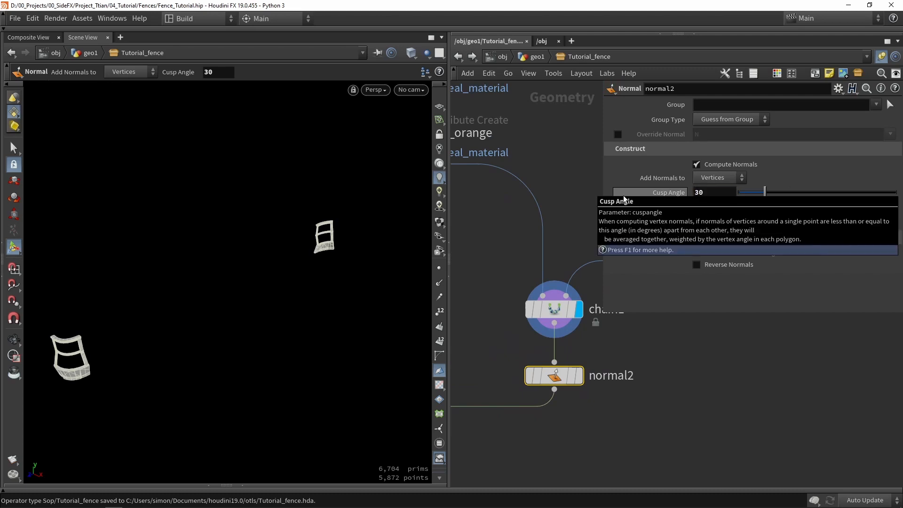
{"action": "left_click", "coordinate": [732, 207]}
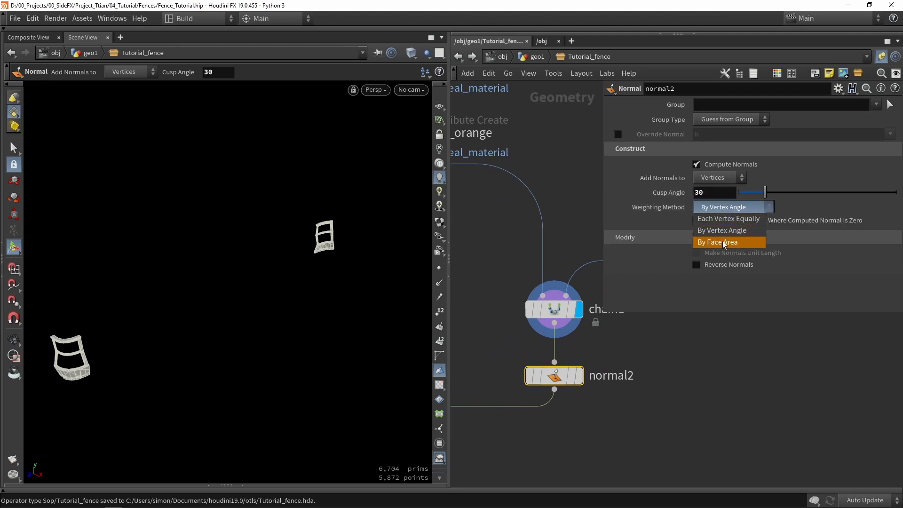
{"action": "left_click", "coordinate": [717, 242]}
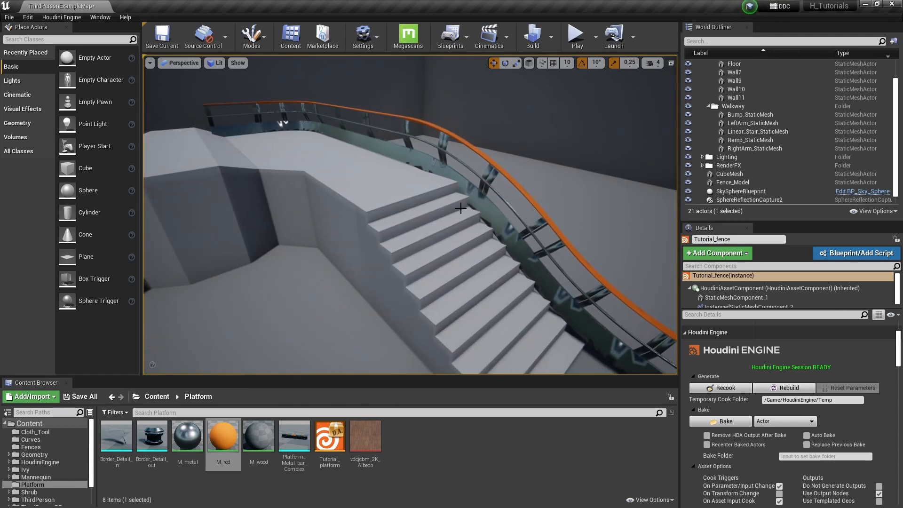
{"action": "mouse_move", "coordinate": [348, 151]}
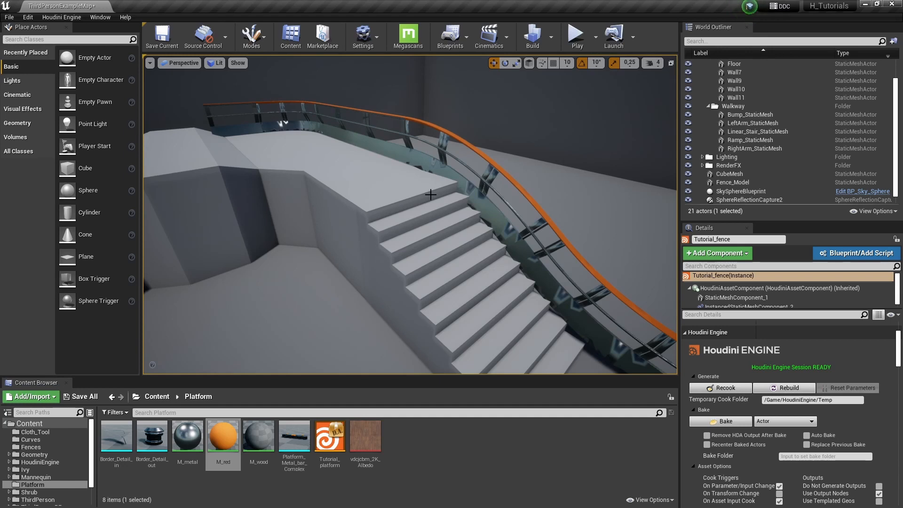
Bring up the Houdini Engine plugin's session and cooking actions over the recooked fence
{"action": "left_click", "coordinate": [61, 17]}
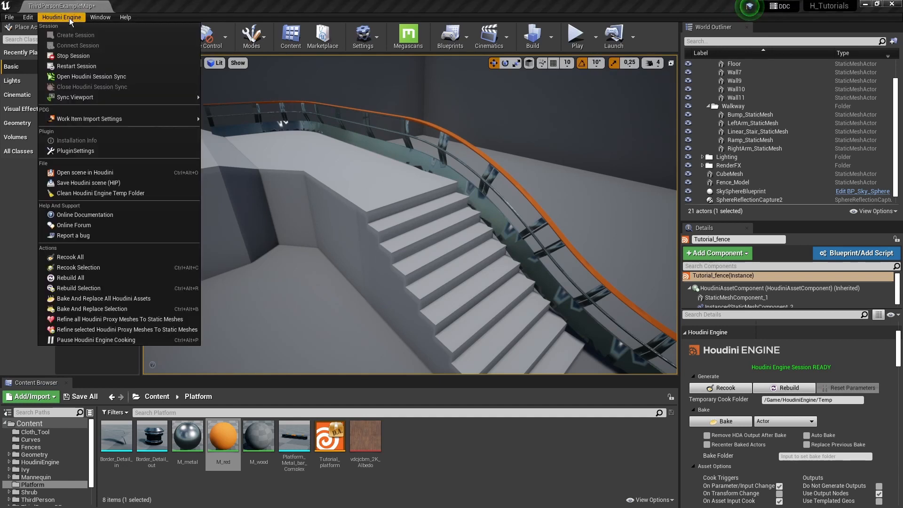
{"action": "mouse_move", "coordinate": [91, 76]}
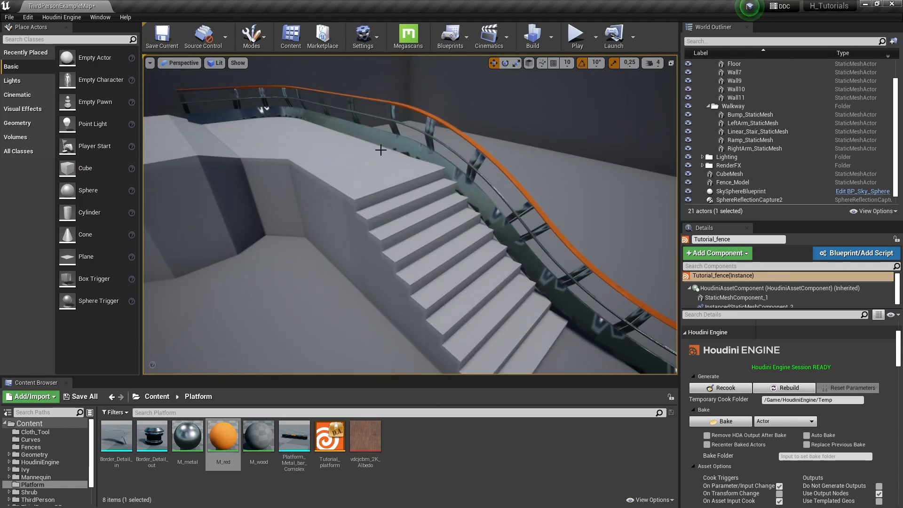
{"action": "mouse_move", "coordinate": [421, 158]}
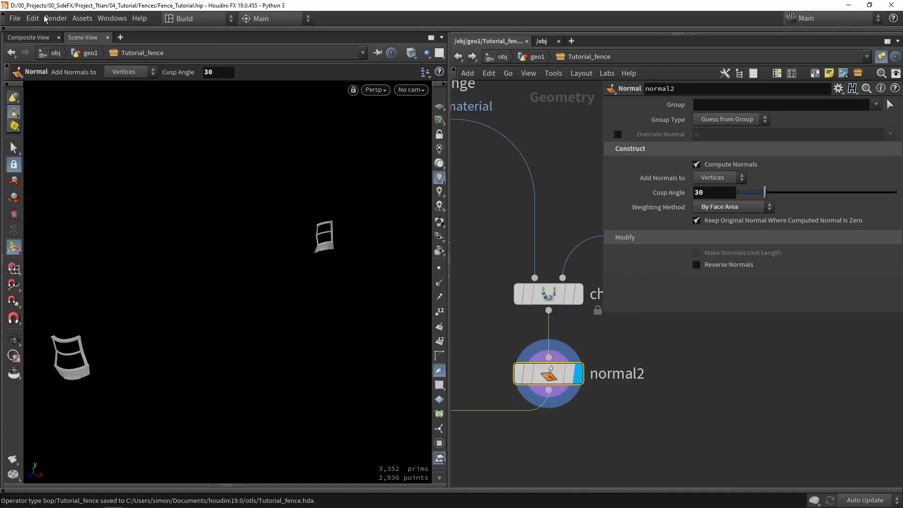
In Type Properties, relabel the exposed Cusp Angle as Normal and add an Instance folder with the Variant Path
{"action": "left_click", "coordinate": [82, 17]}
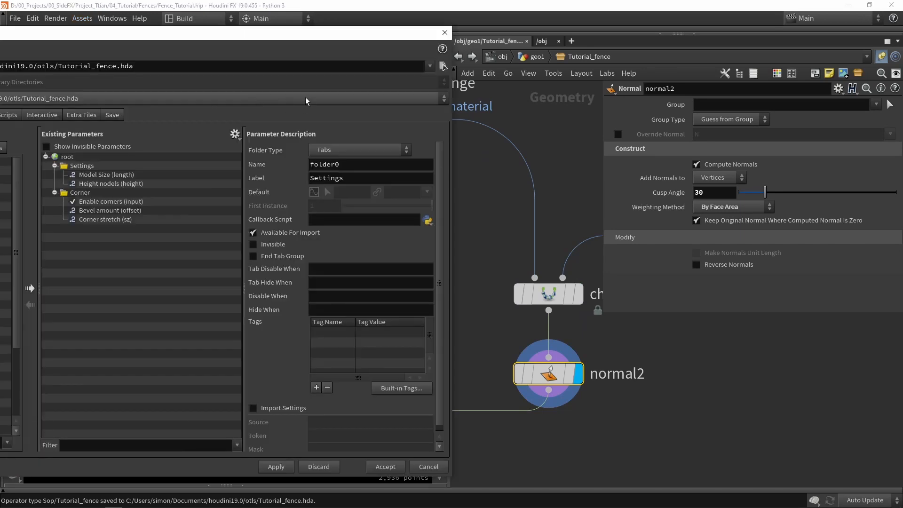
{"action": "mouse_move", "coordinate": [684, 205]}
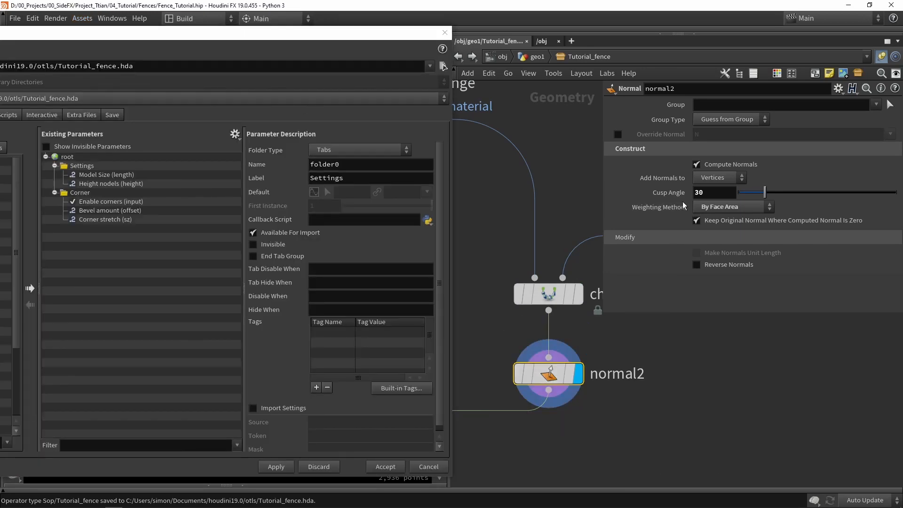
{"action": "left_click", "coordinate": [113, 228]}
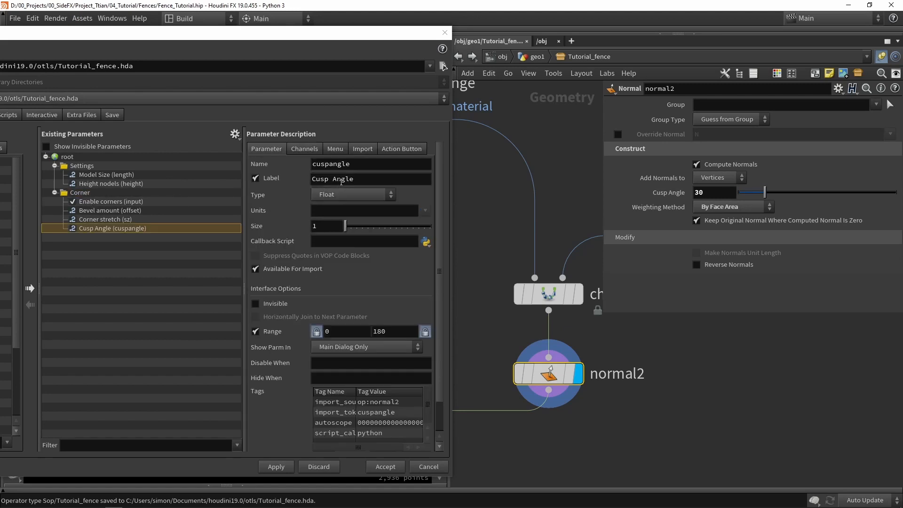
{"action": "type", "text": "Normal"}
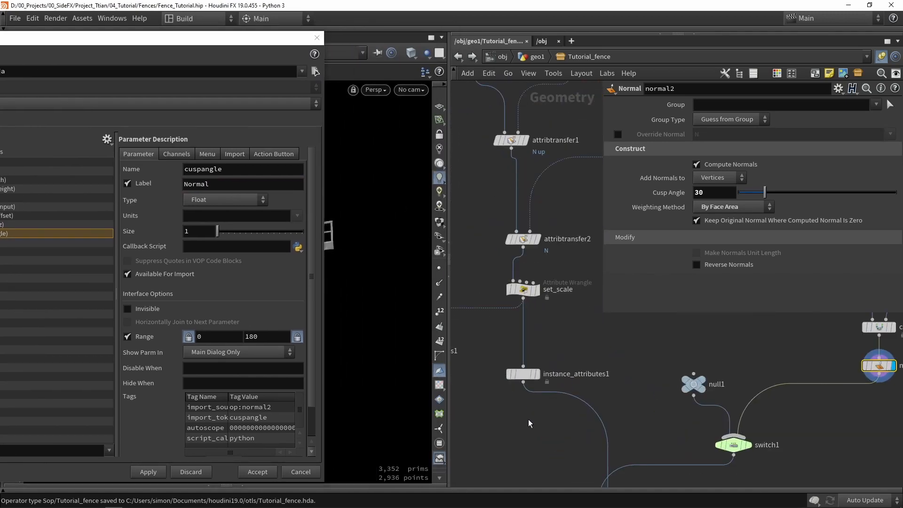
{"action": "left_click", "coordinate": [523, 373]}
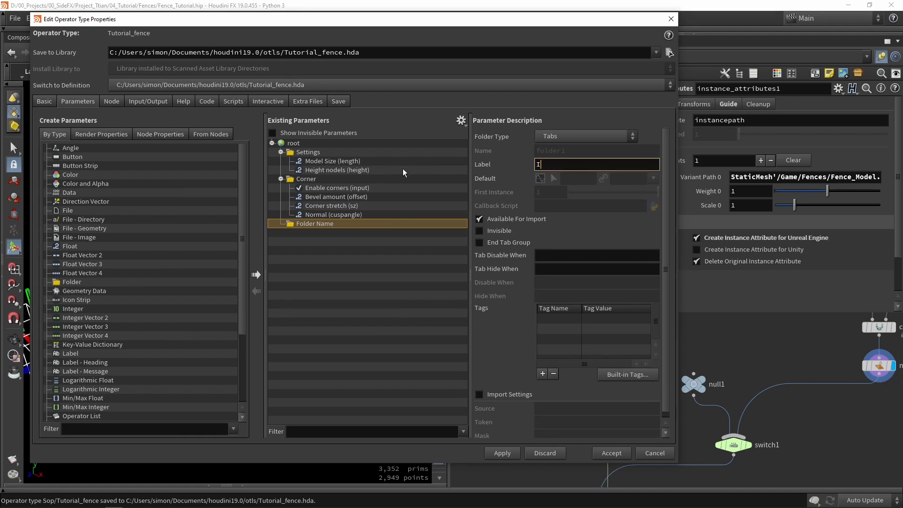
{"action": "type", "text": "Instance"}
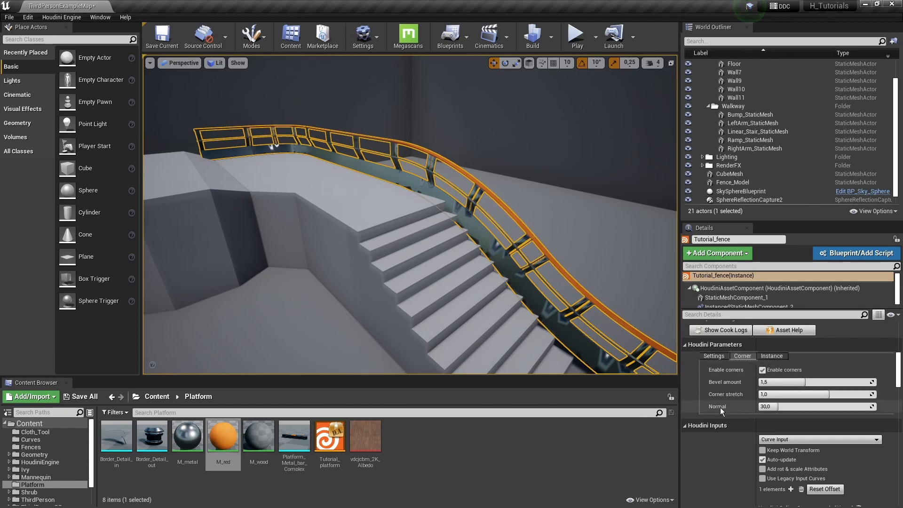
Assign the Fence_Model mesh from the Fences folder as Variant Path 0 on the Instance tab
{"action": "left_click", "coordinate": [771, 355]}
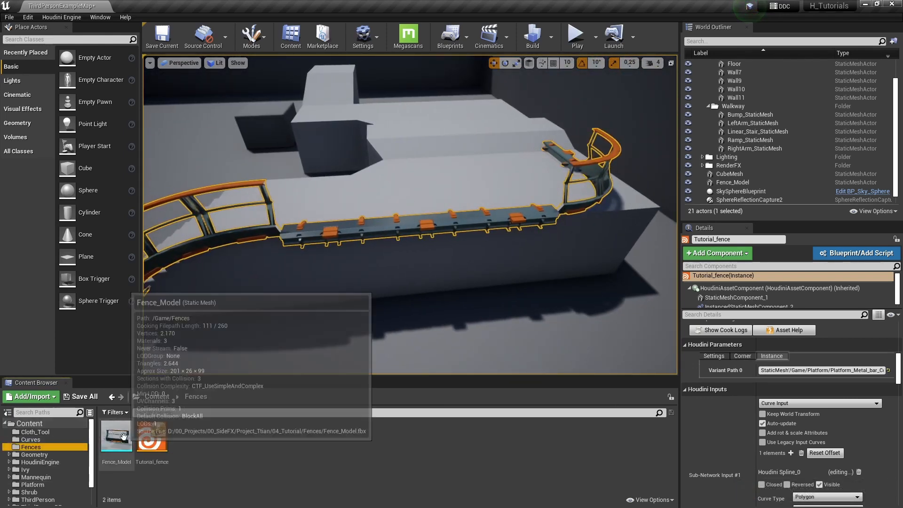
{"action": "left_click", "coordinate": [116, 437]}
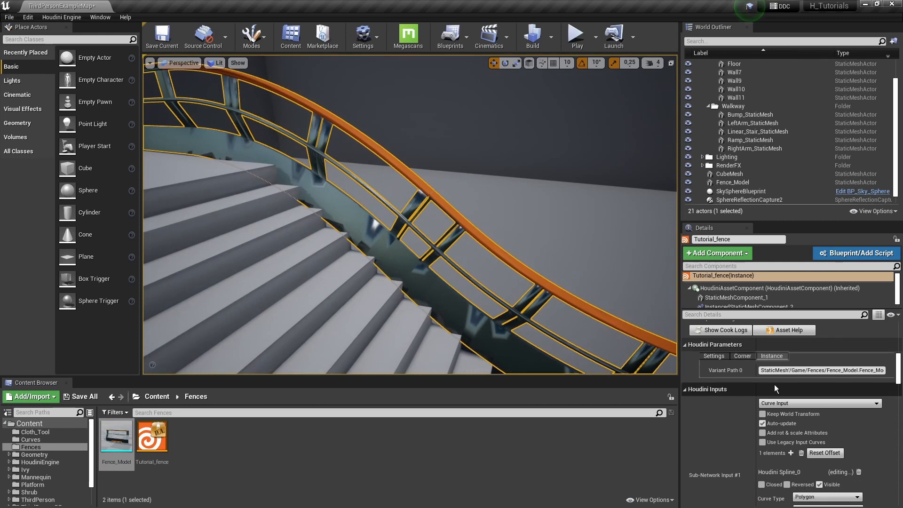
{"action": "left_click", "coordinate": [742, 356]}
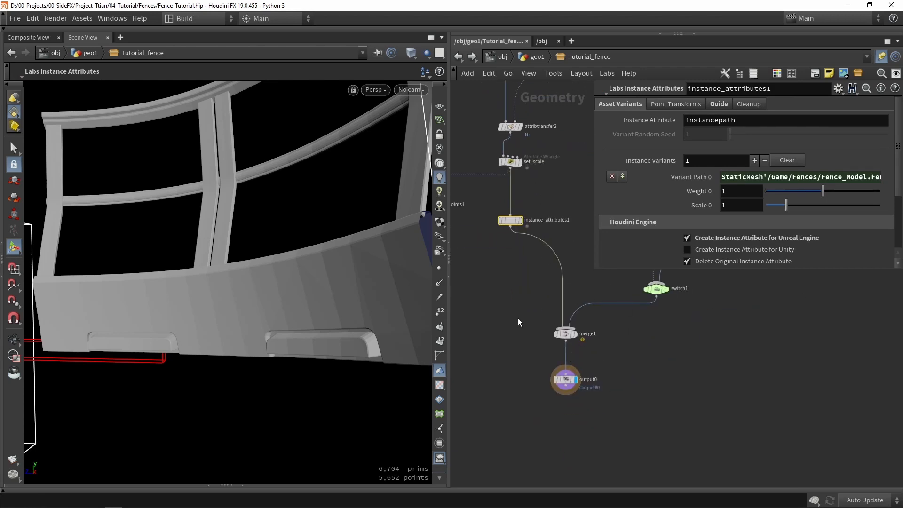
{"action": "left_click", "coordinate": [82, 18]}
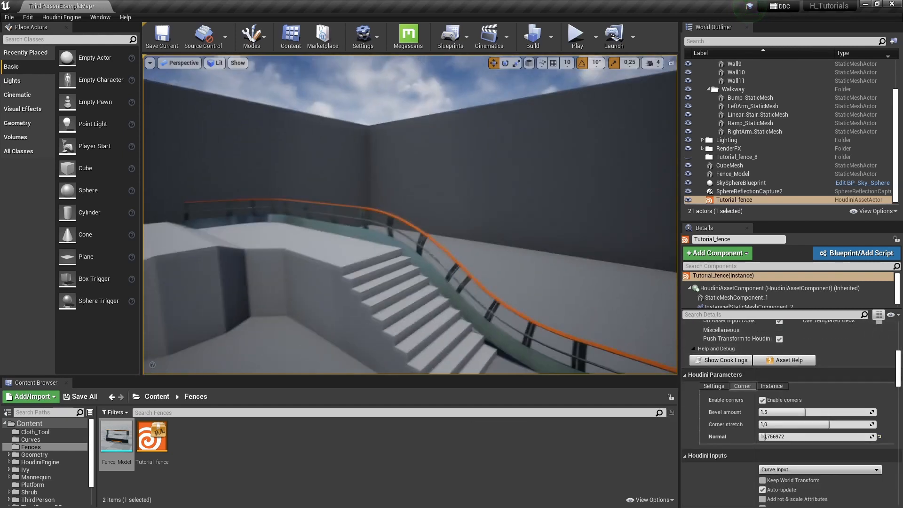
Lower the Normal value to about 10.76 and move the curve's end point so the railing wraps the platform
{"action": "left_click_drag", "start_coordinate": [795, 412], "coordinate": [771, 412]}
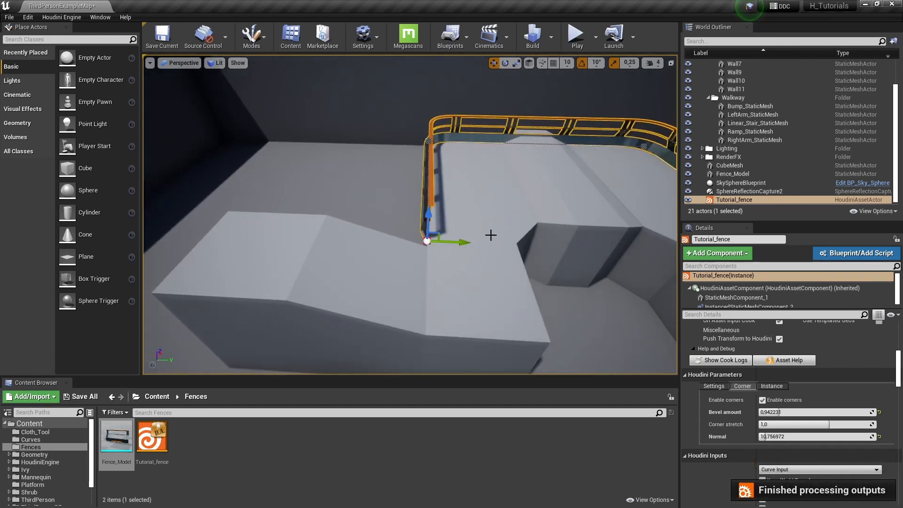
{"action": "left_click_drag", "start_coordinate": [427, 241], "coordinate": [327, 207]}
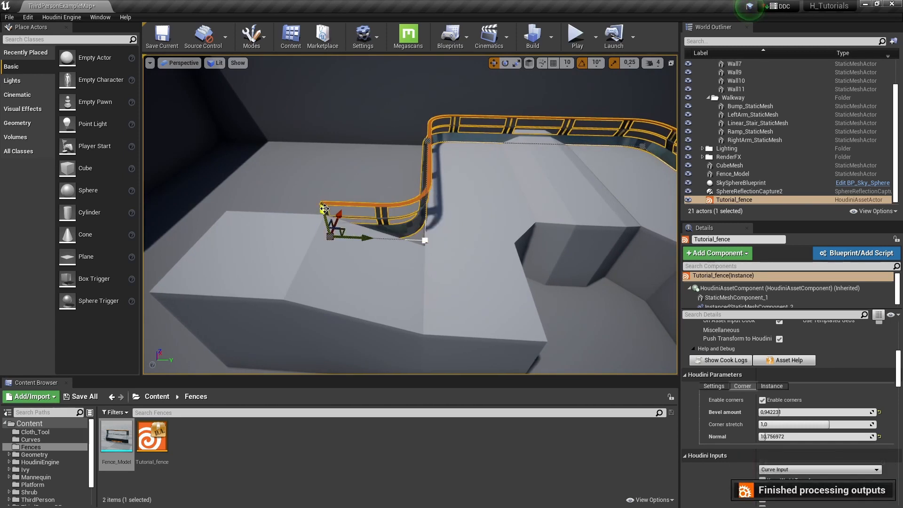